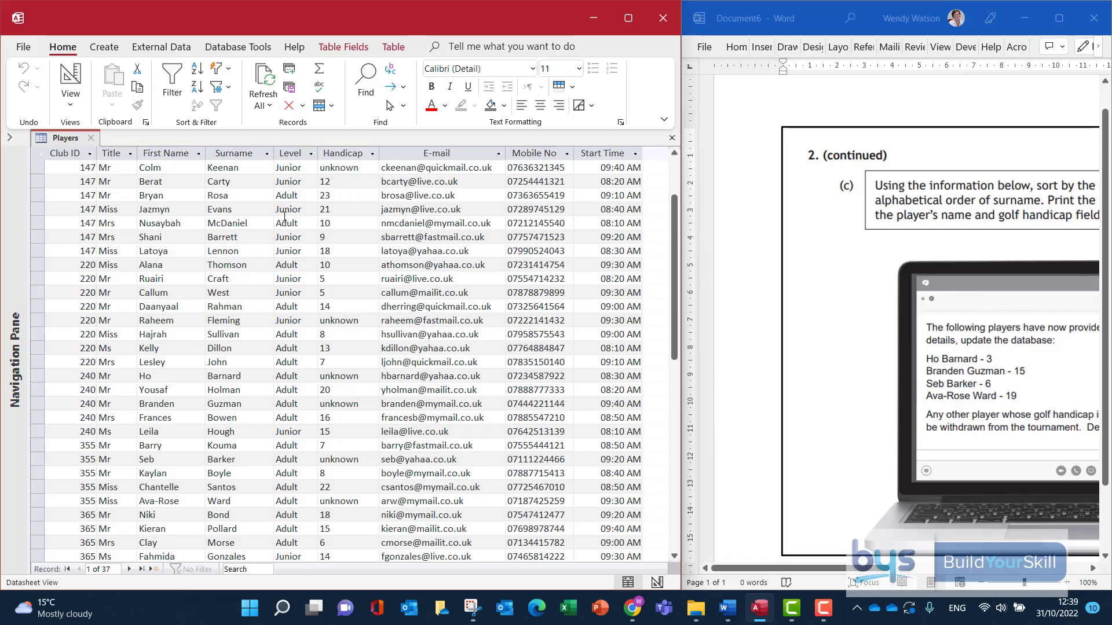
Sort players by surname and change handicaps: Barnard to 3, Guzman to 15, Barker to 6
click(268, 154)
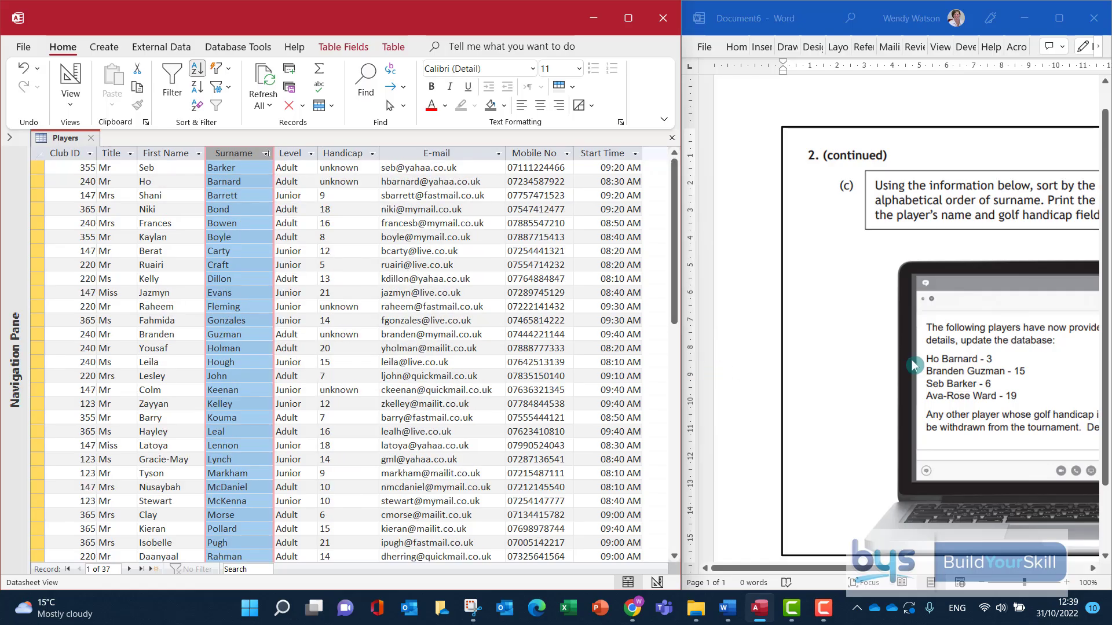
mouse_move(244, 183)
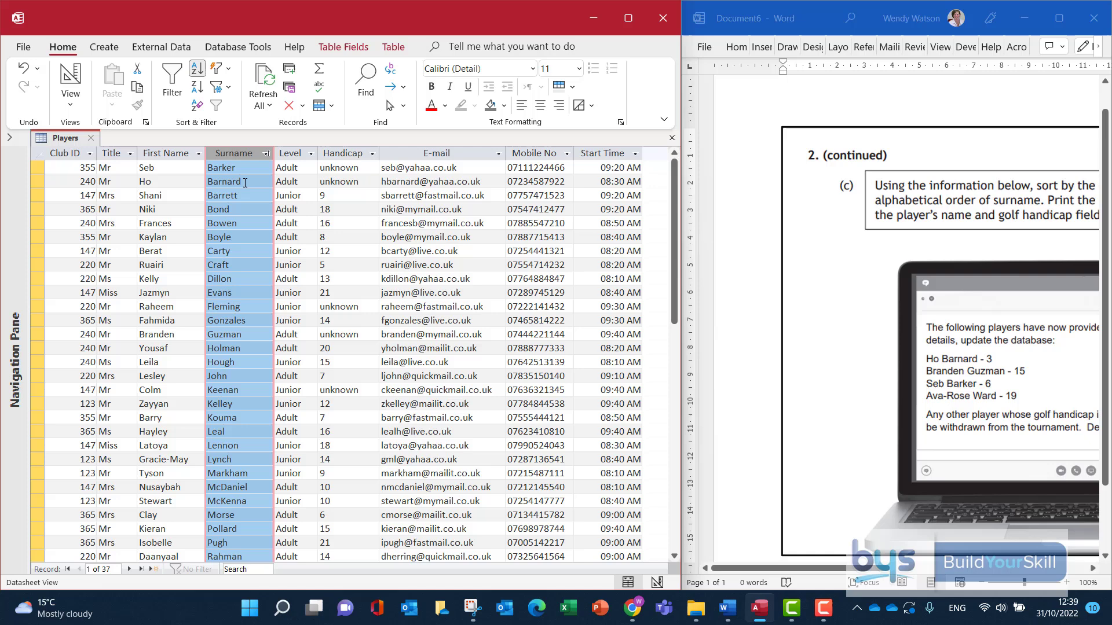
click(338, 182)
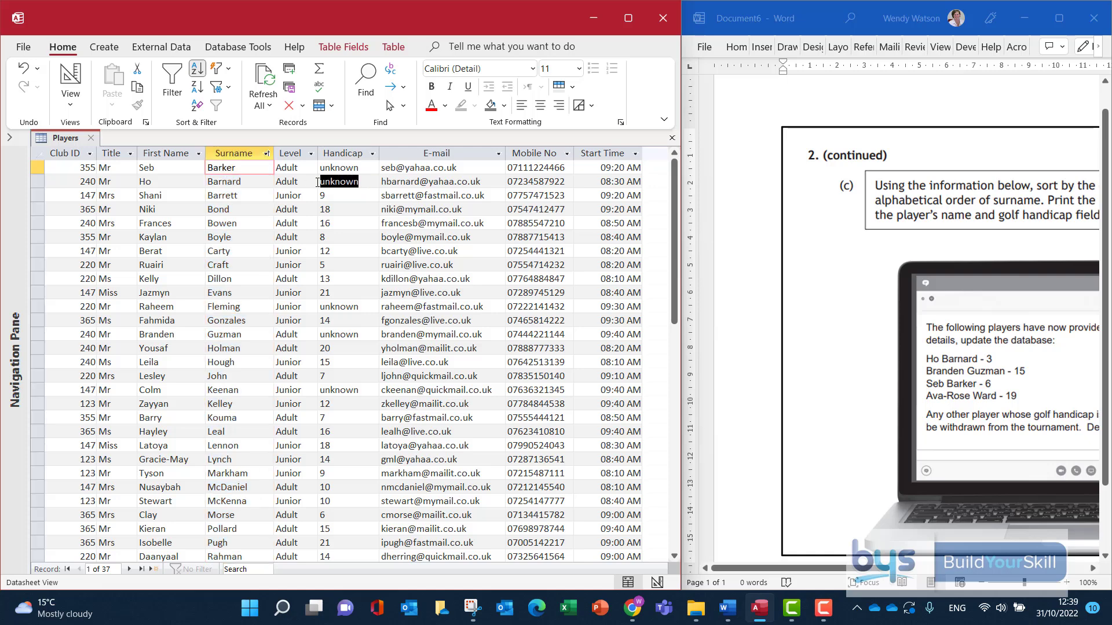
click(339, 181)
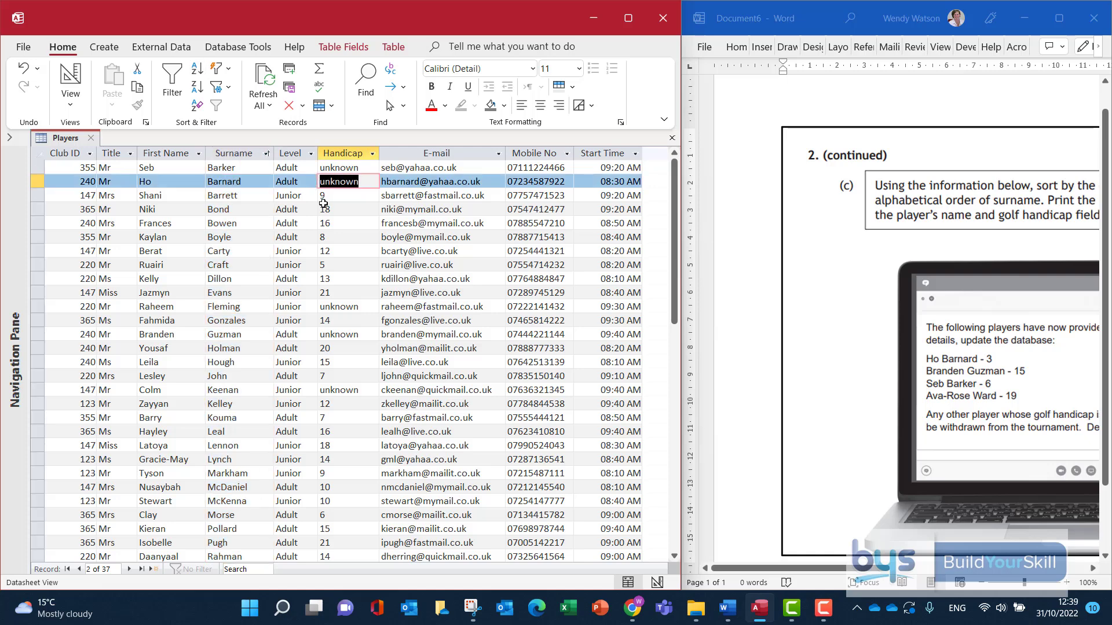
text(3)
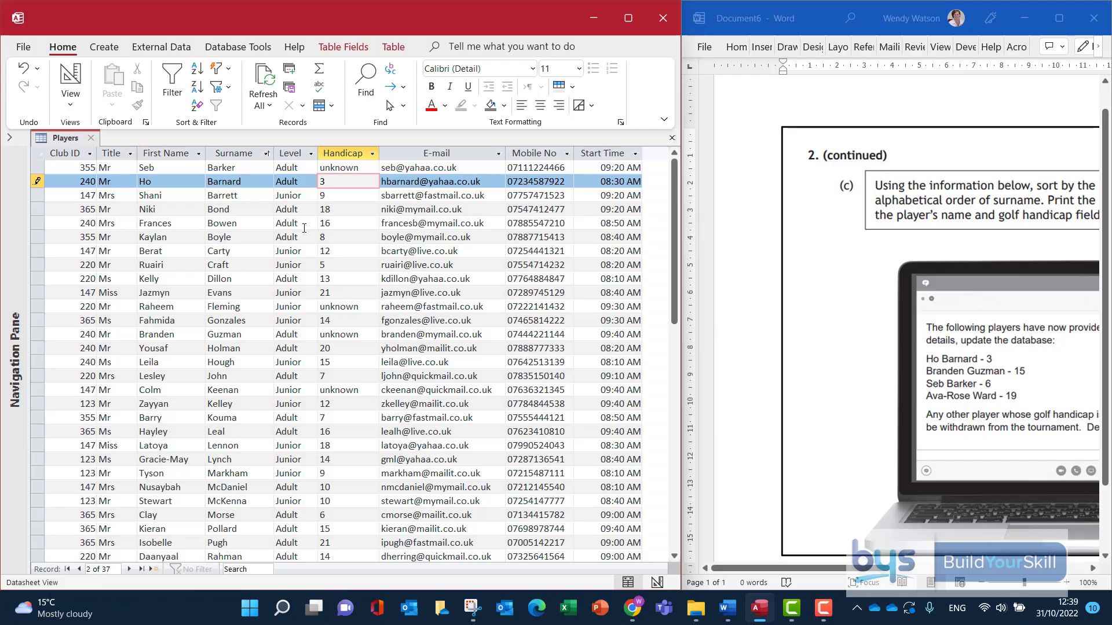
mouse_move(363, 334)
text(1)
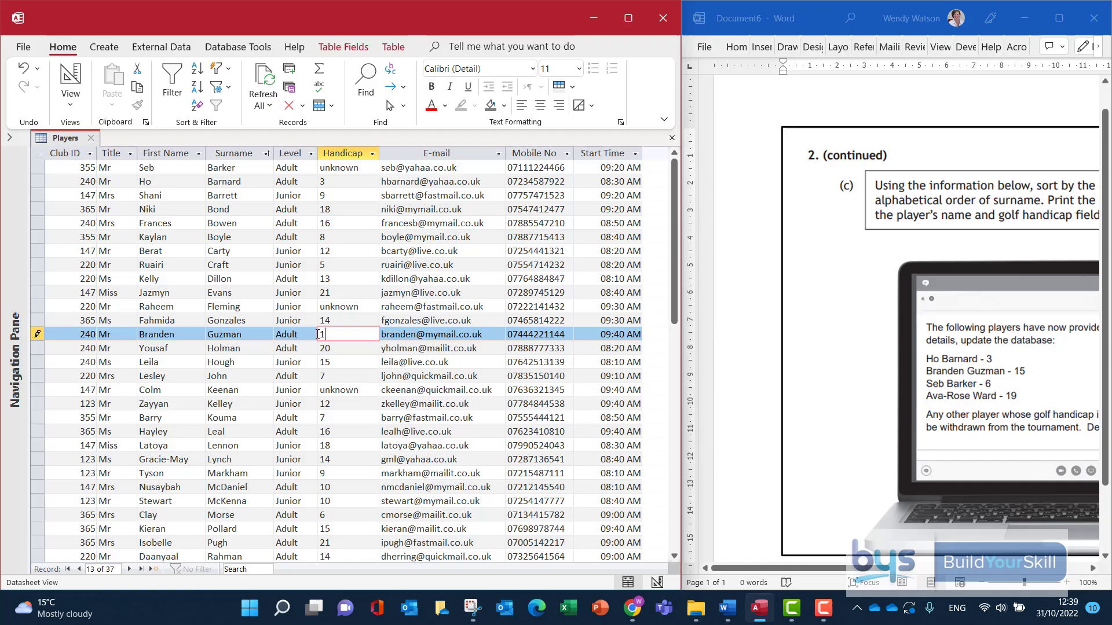
text(5)
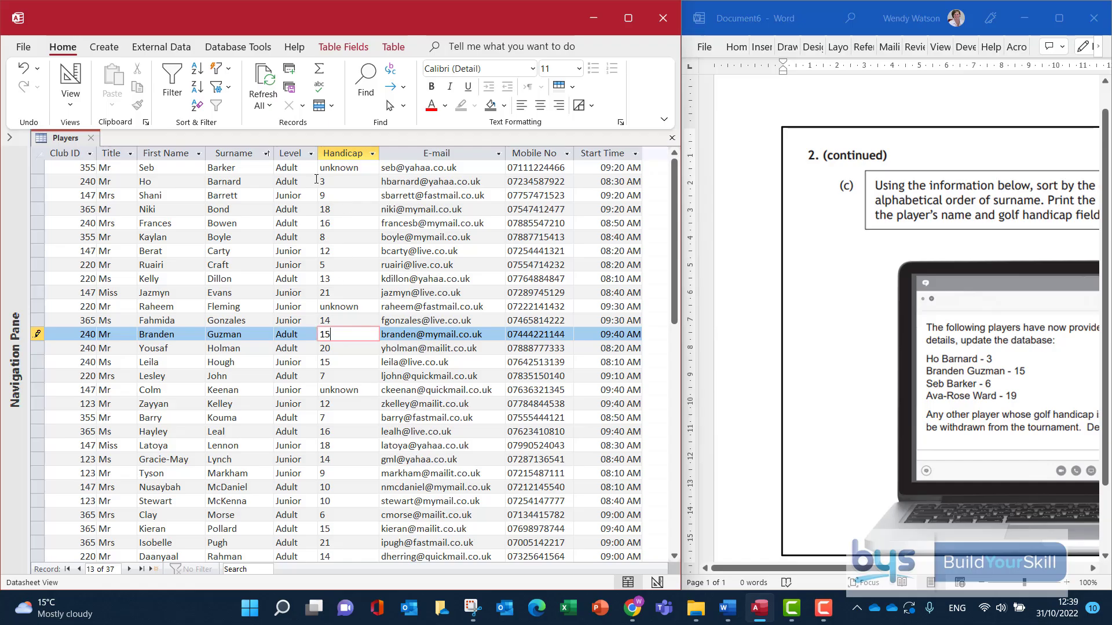
click(339, 167)
text(6)
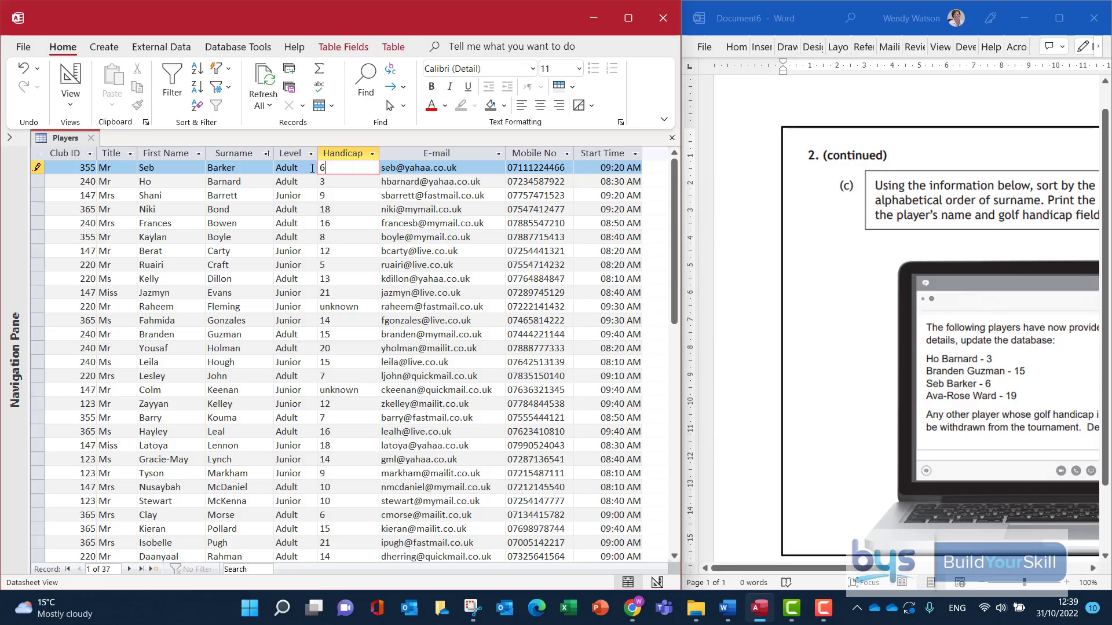
mouse_move(316, 179)
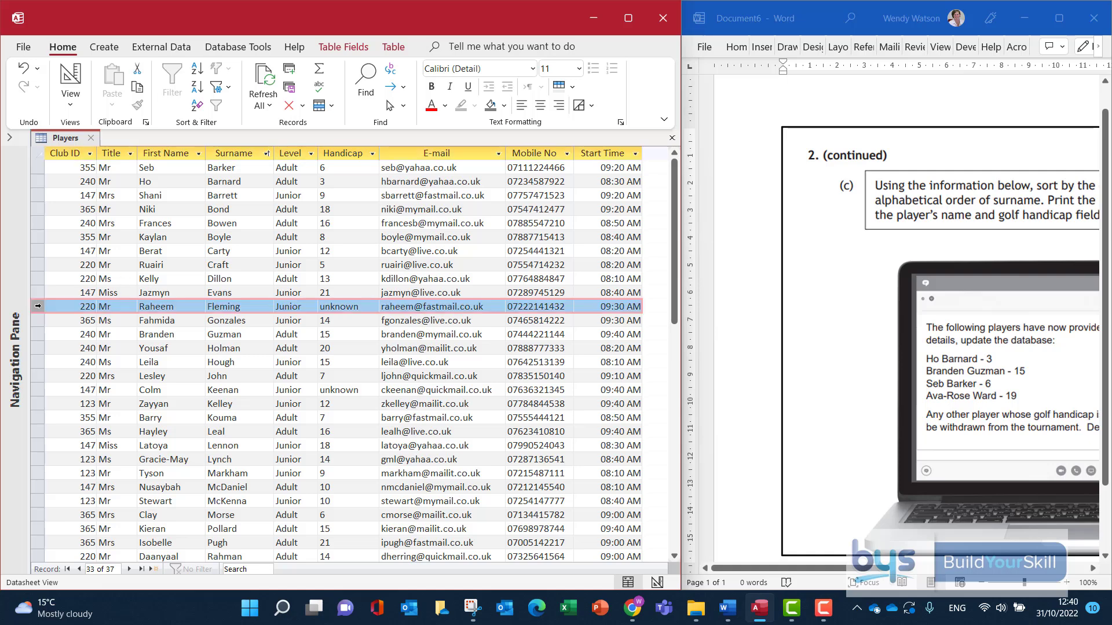
Delete the Fleming and Keenan records with unknown handicaps, confirming the deletion
right_click(38, 307)
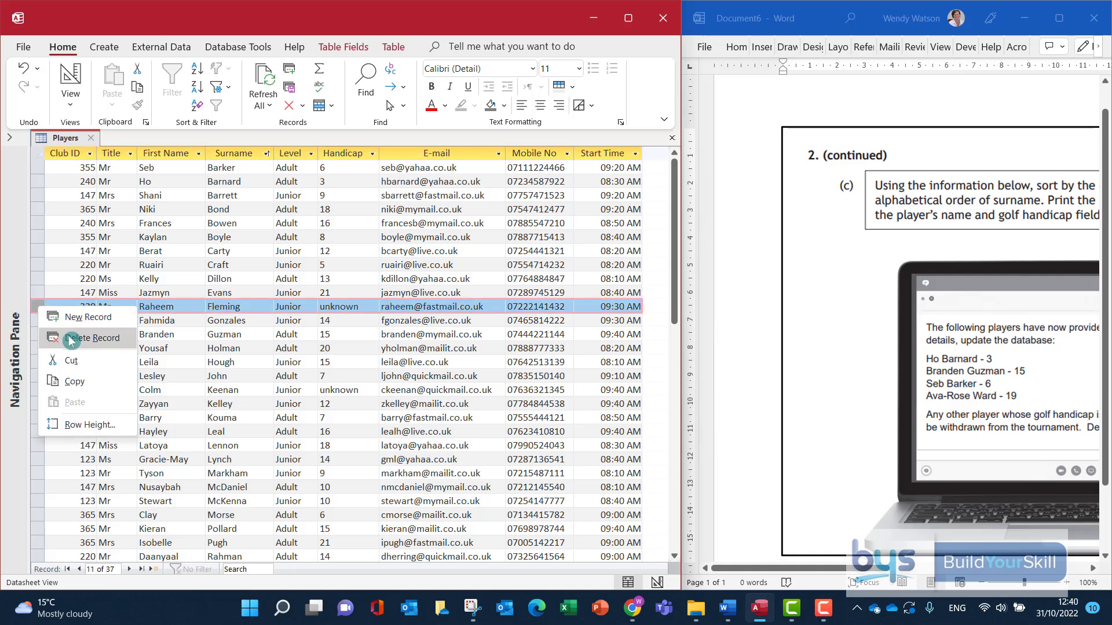
click(95, 338)
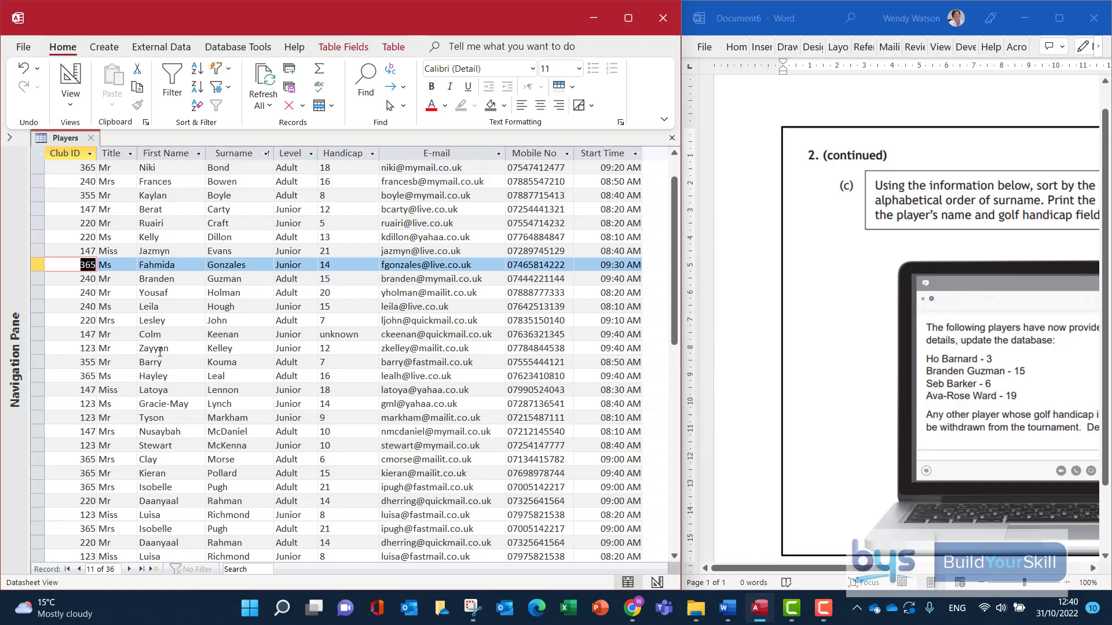
right_click(36, 334)
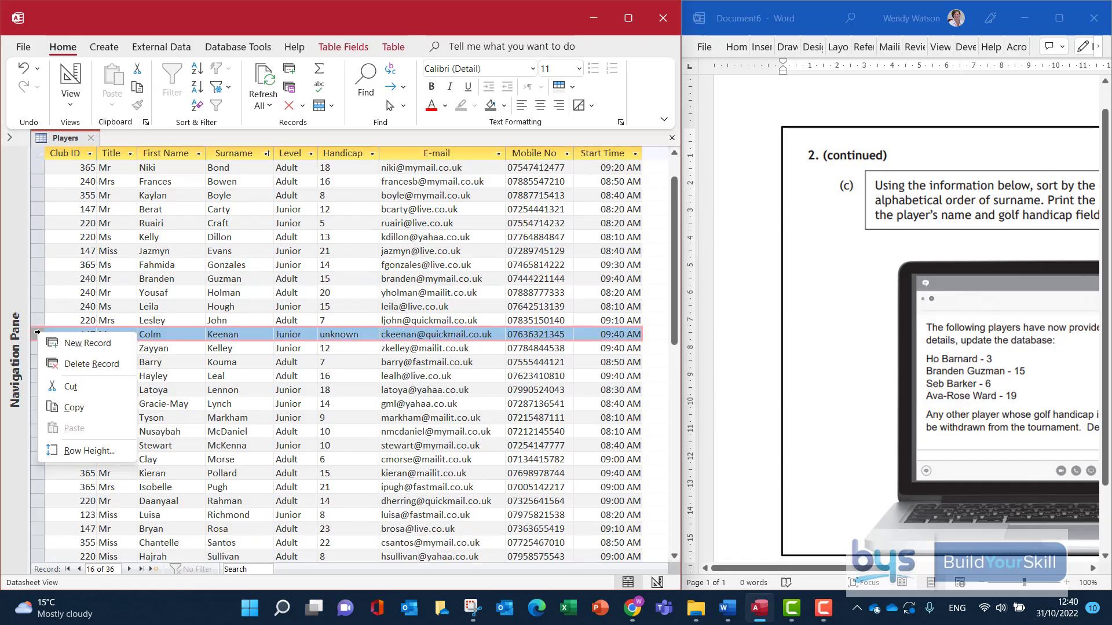
mouse_move(85, 363)
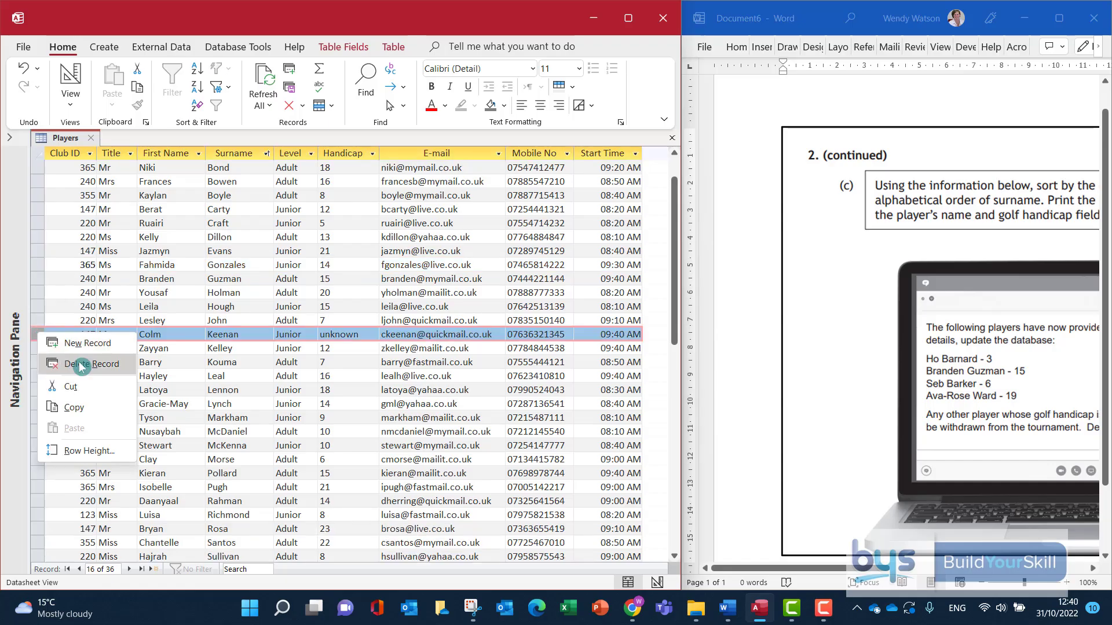
click(88, 363)
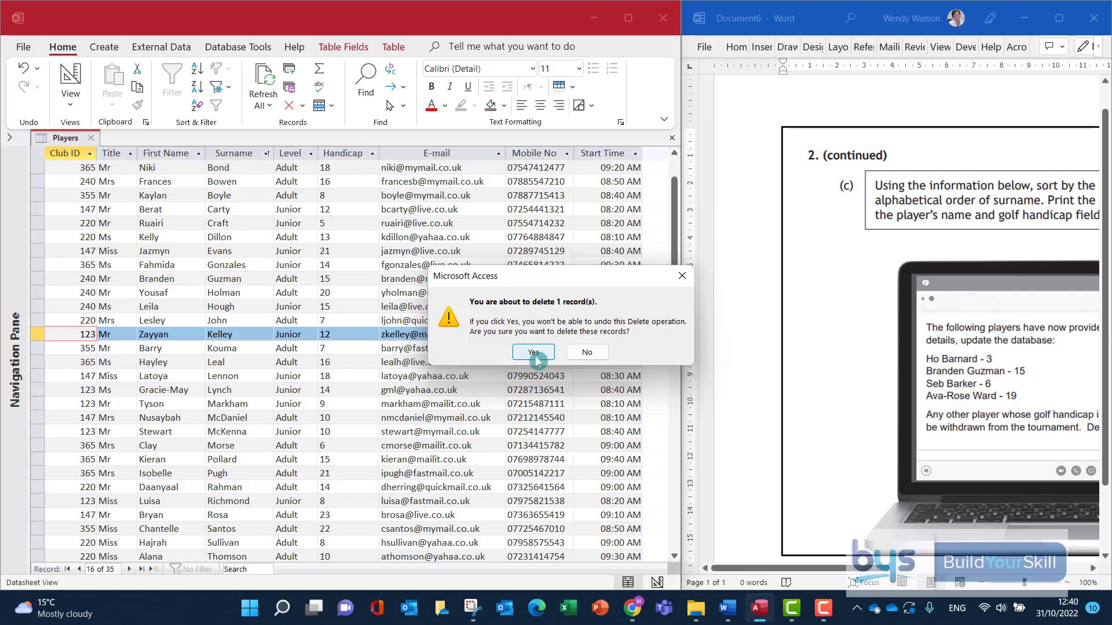
click(533, 352)
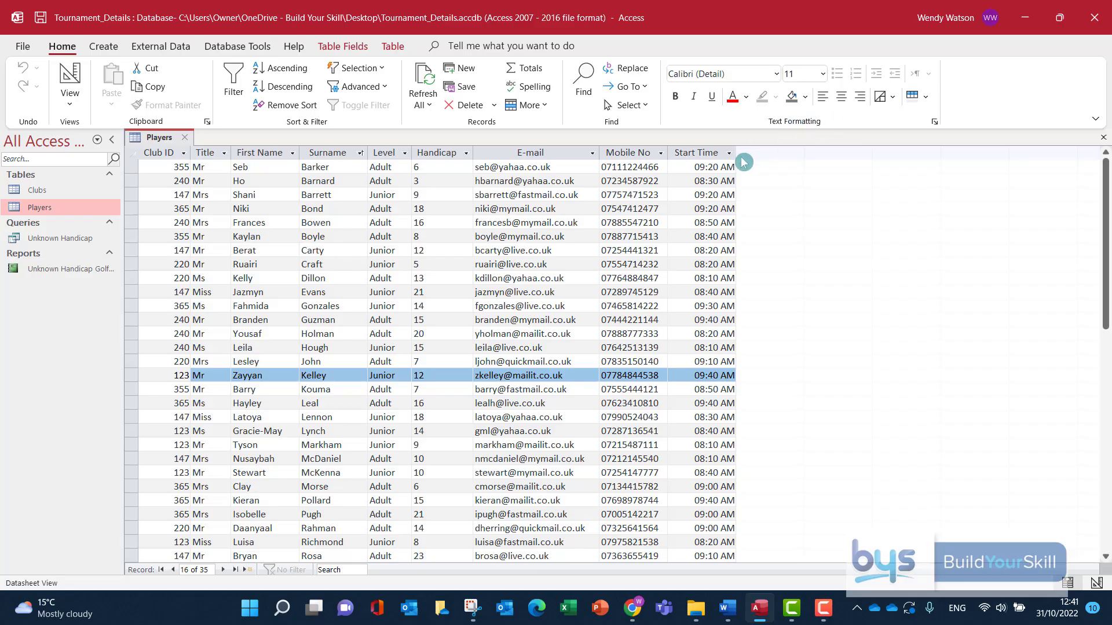
click(728, 152)
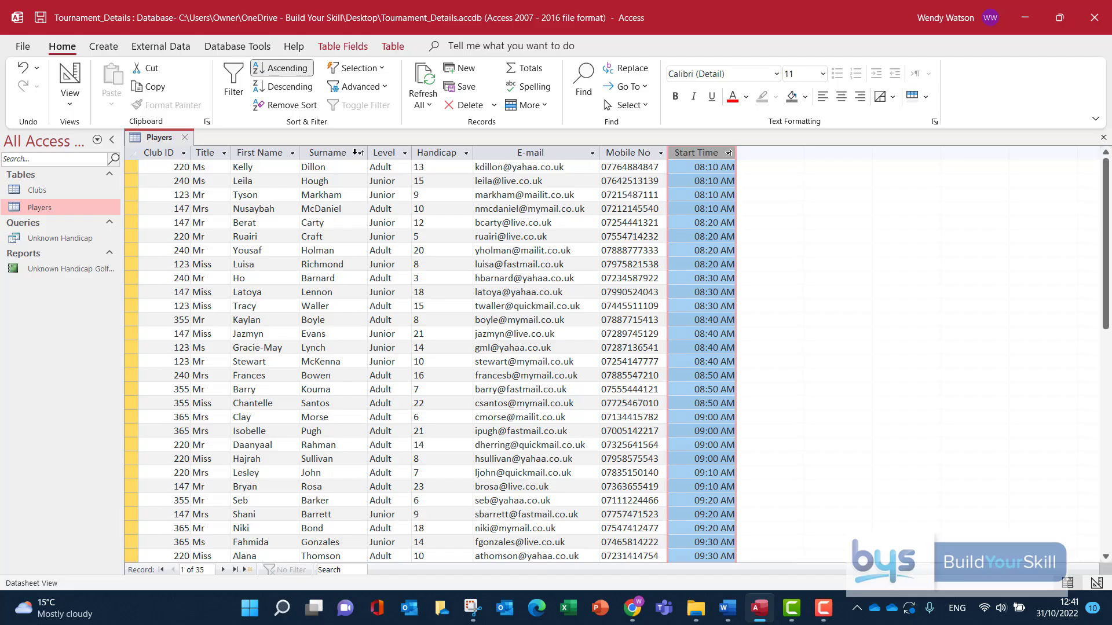
click(360, 152)
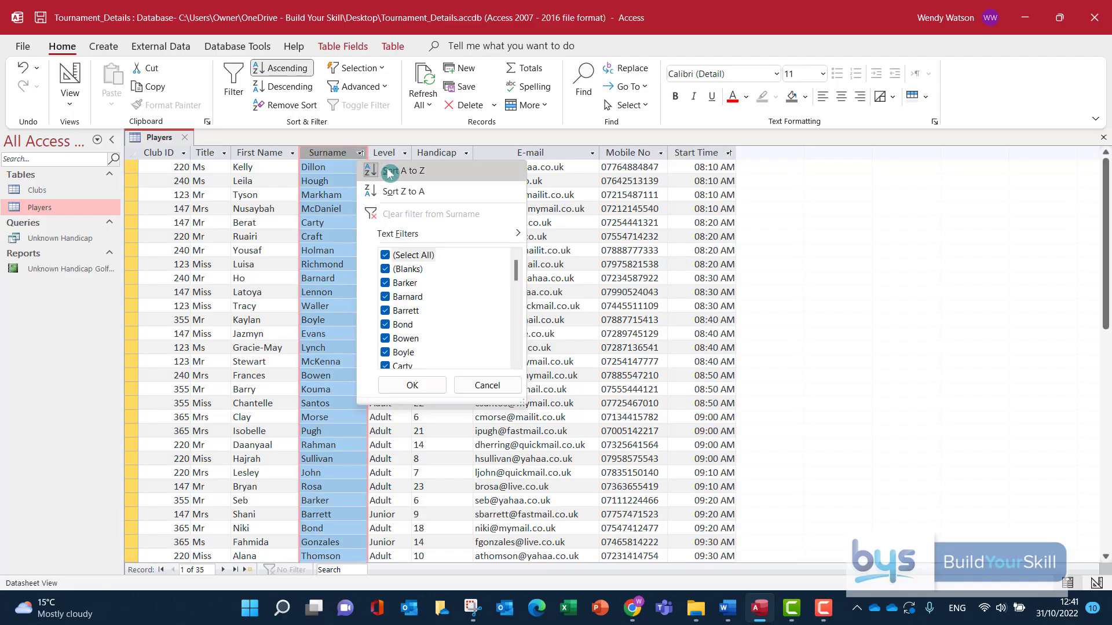
click(410, 171)
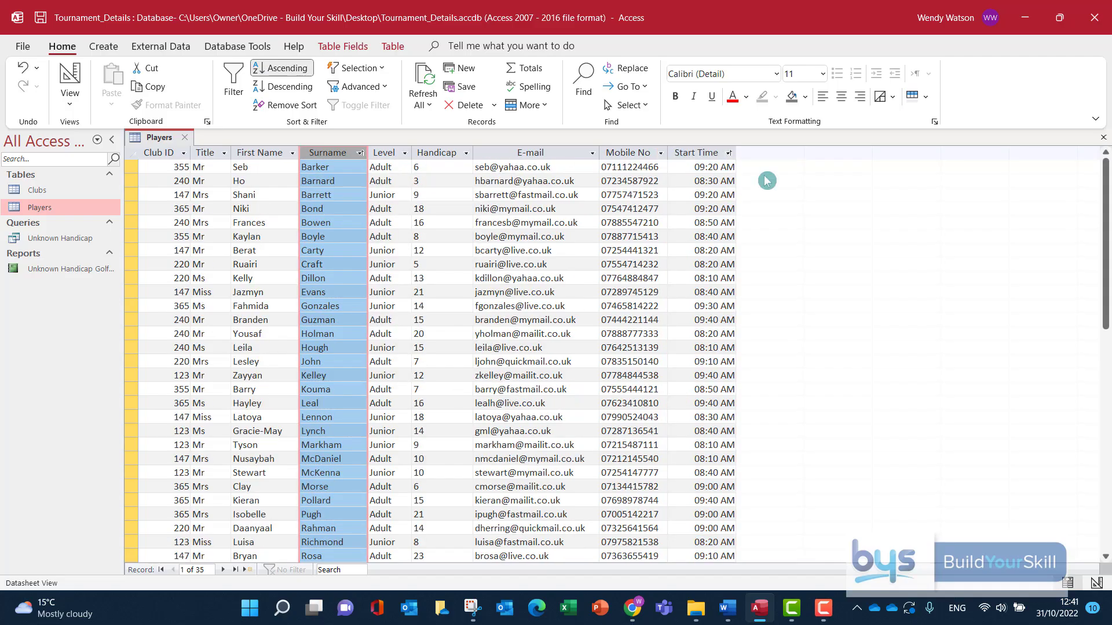
mouse_move(751, 173)
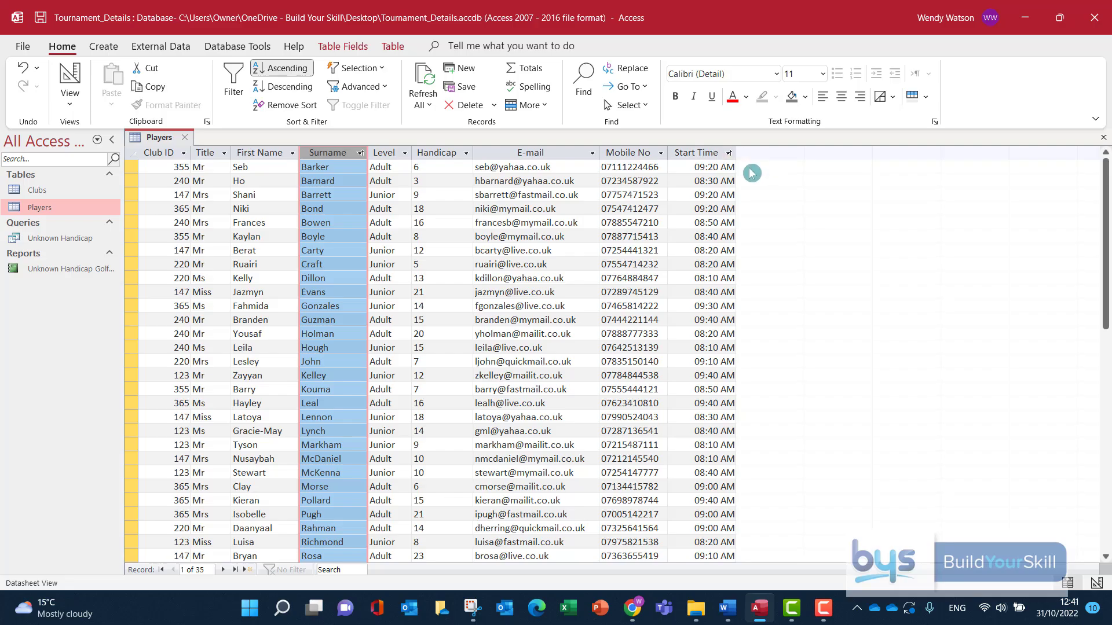
mouse_move(538, 203)
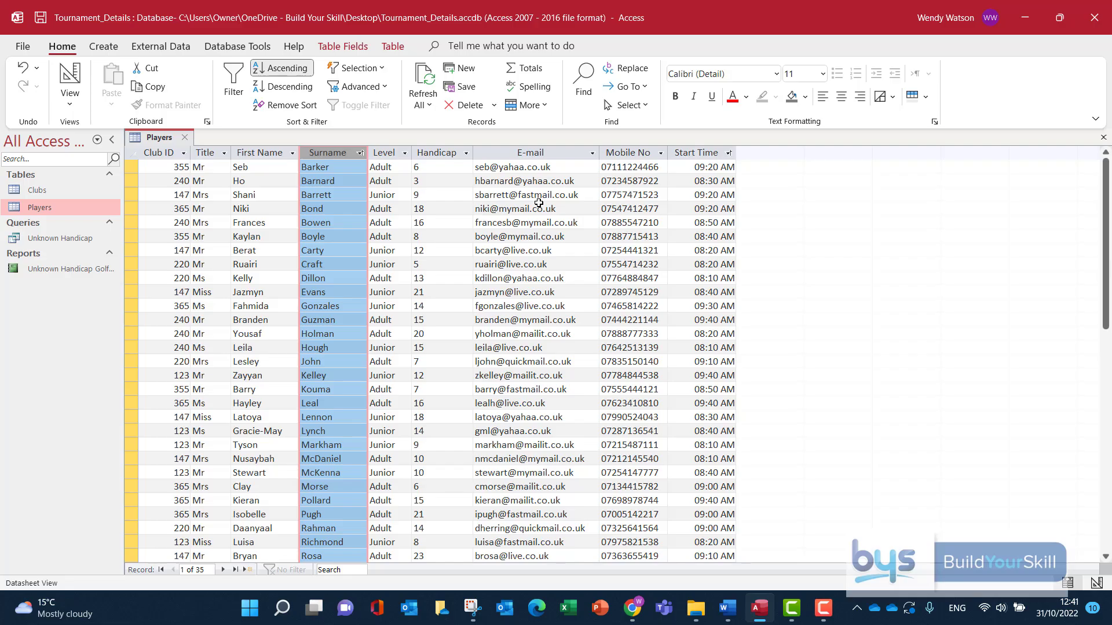
mouse_move(681, 153)
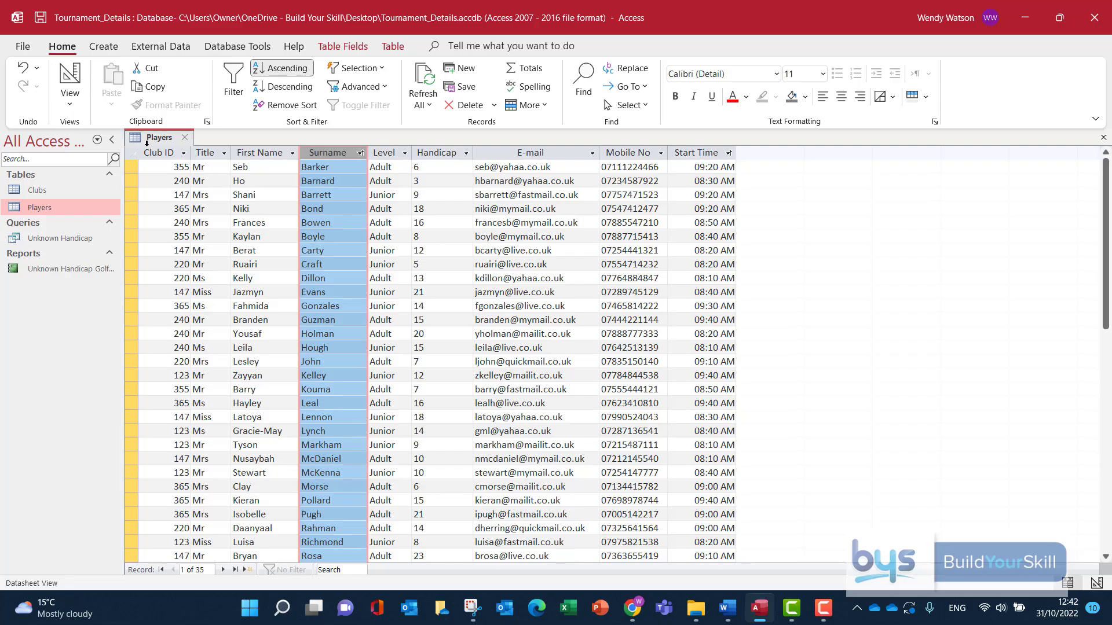
Create a new query design with Start Time sorted ascending
click(103, 46)
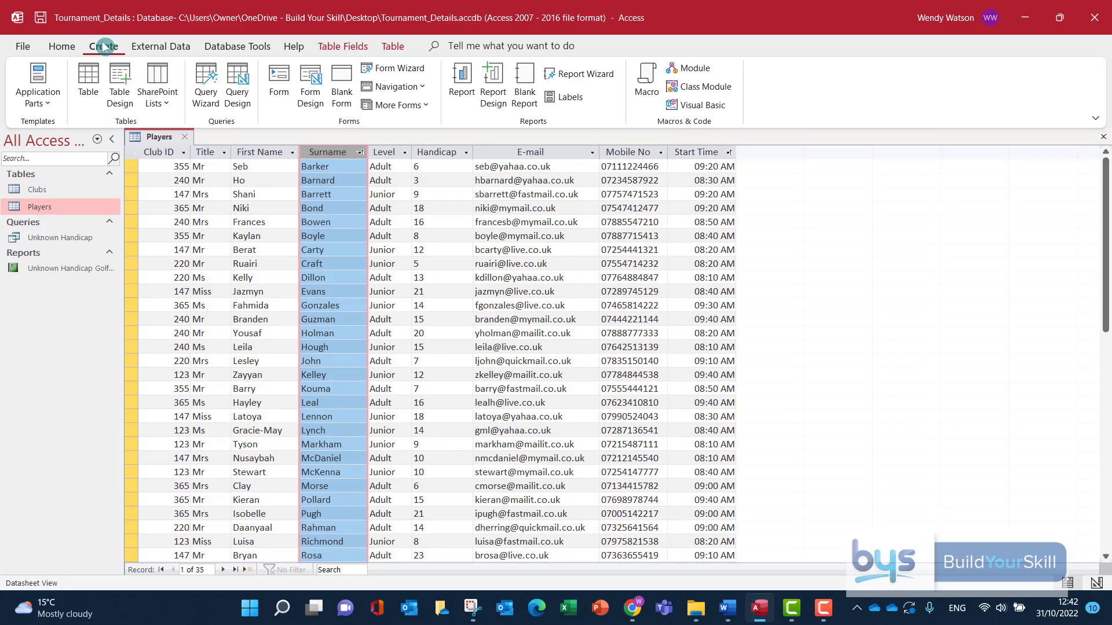
mouse_move(131, 51)
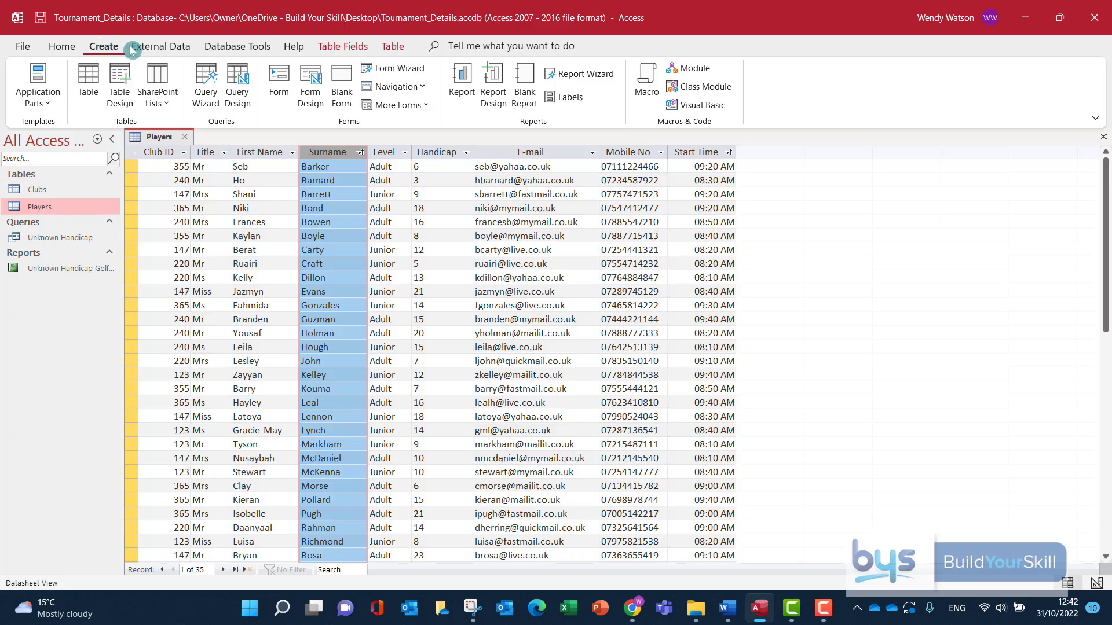
click(237, 83)
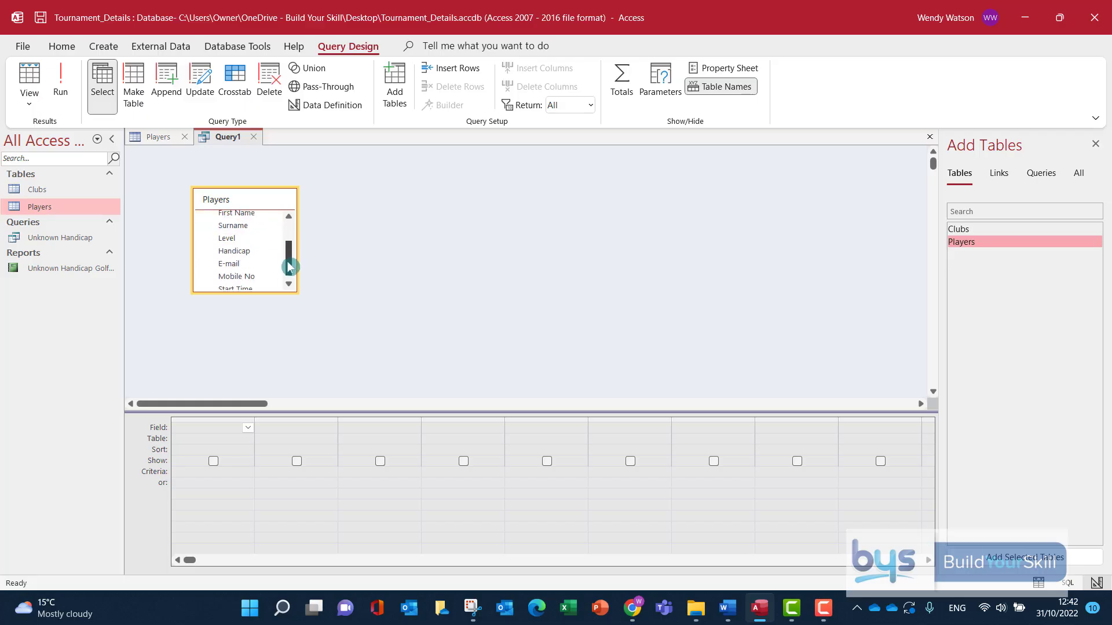
double_click(236, 288)
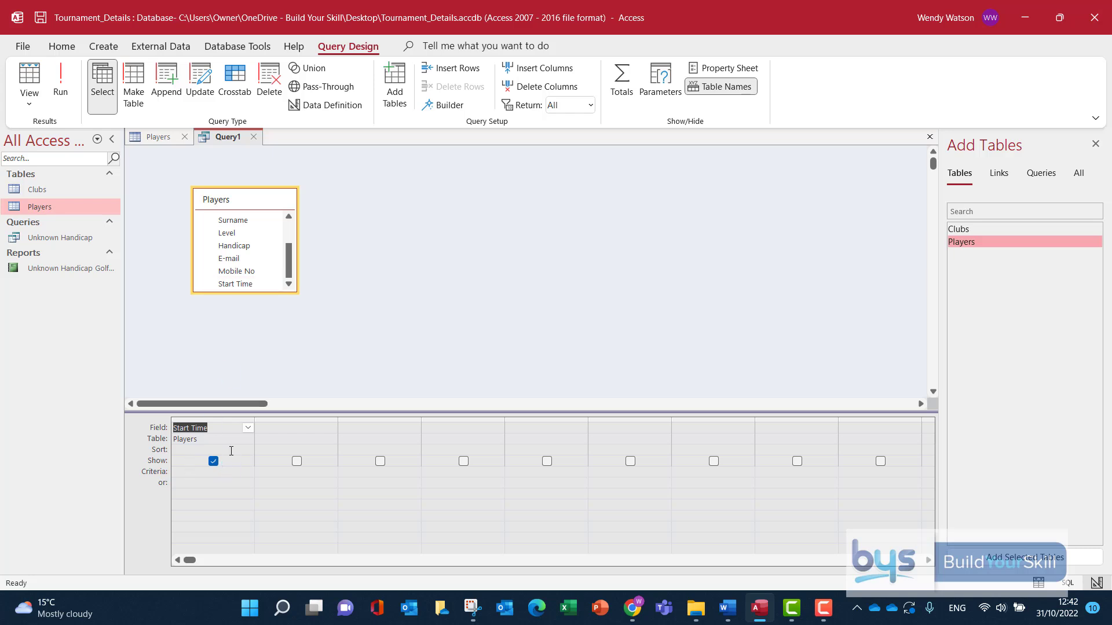
click(247, 449)
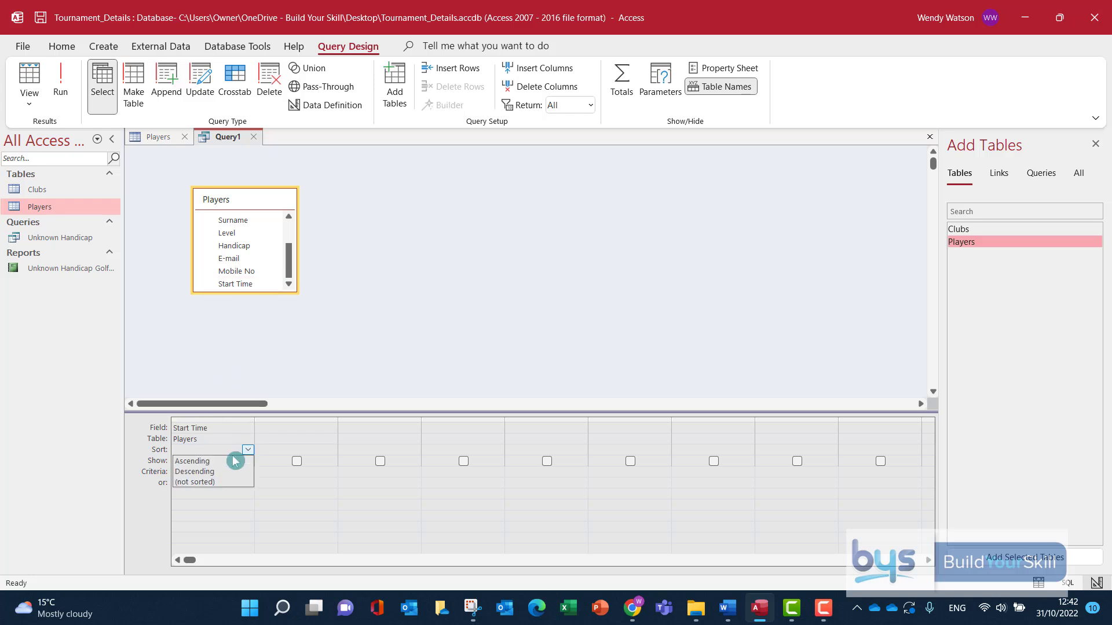
click(192, 461)
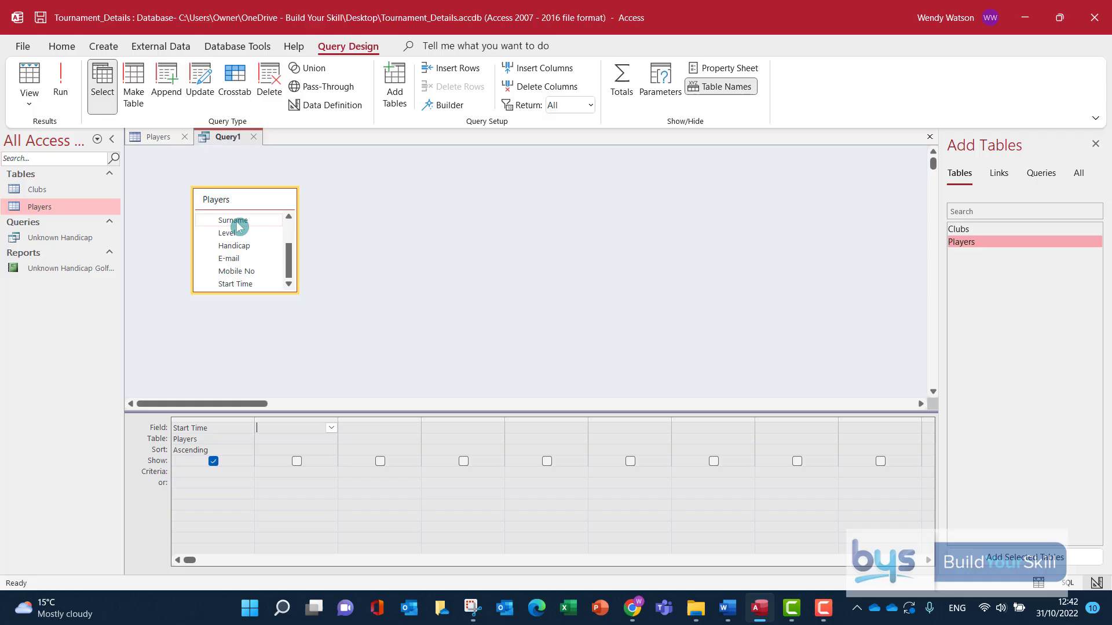
Add Surname sorted ascending, run the query, and return to Design View
double_click(232, 220)
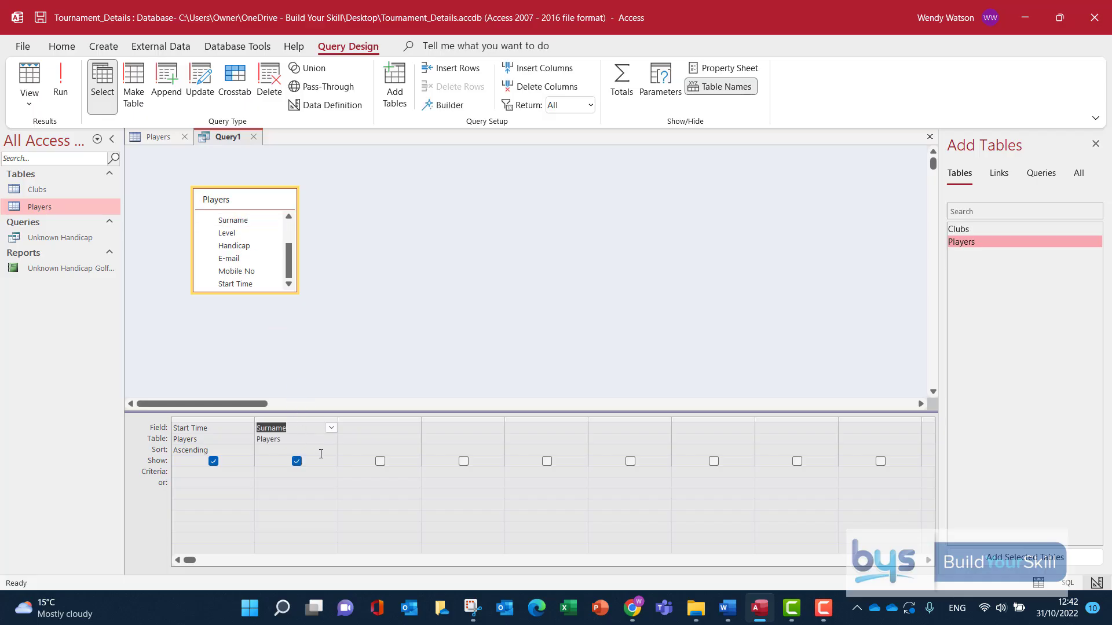
click(330, 451)
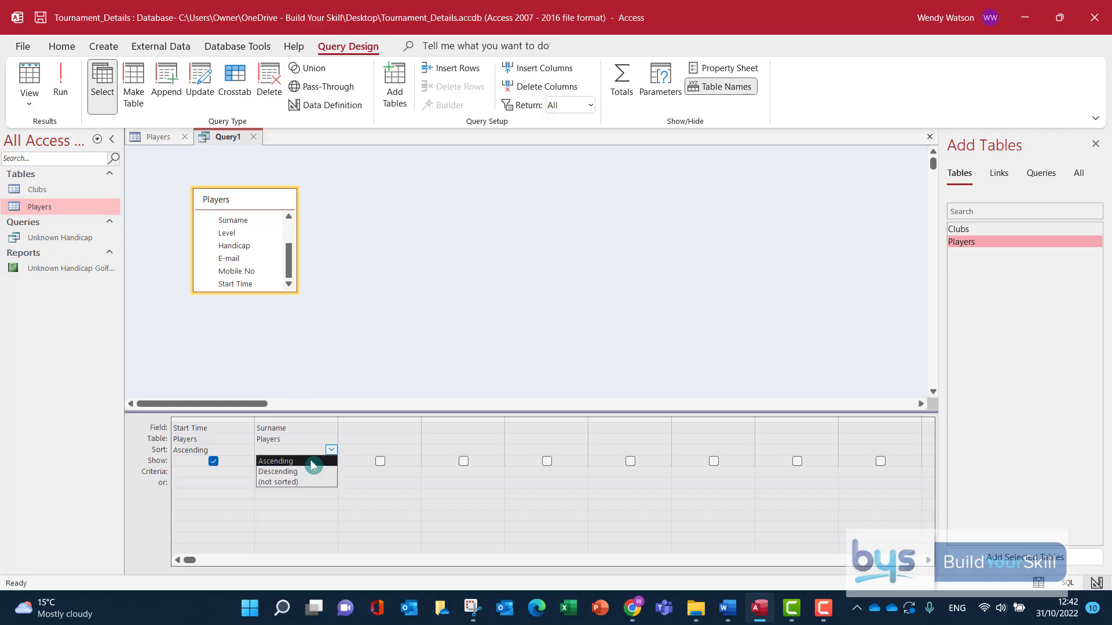
click(276, 461)
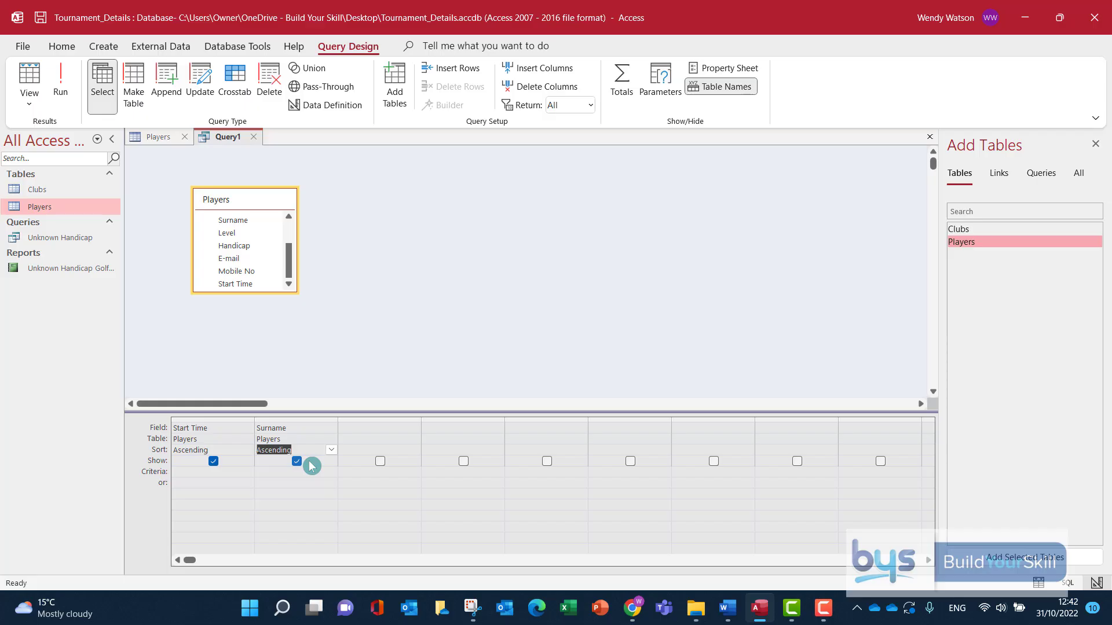
click(60, 80)
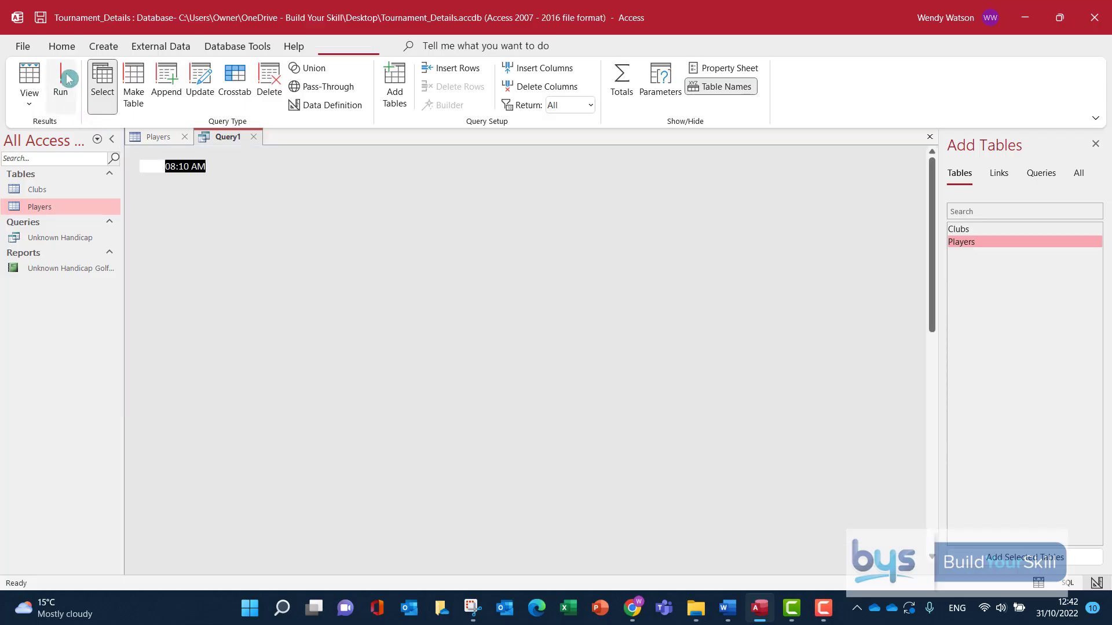
click(60, 80)
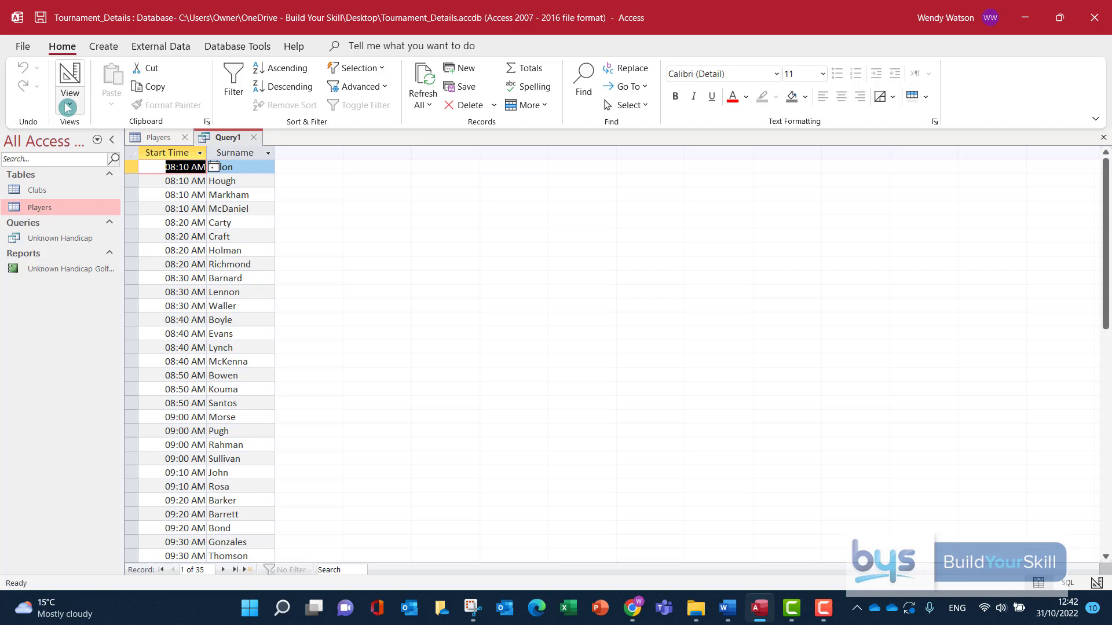
click(69, 96)
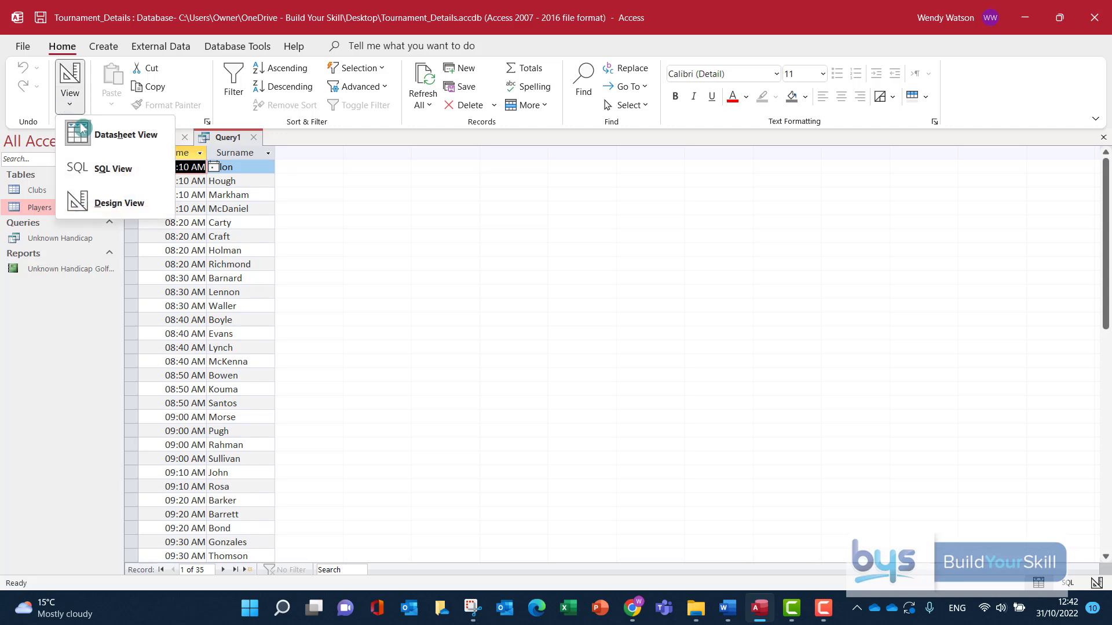
click(120, 202)
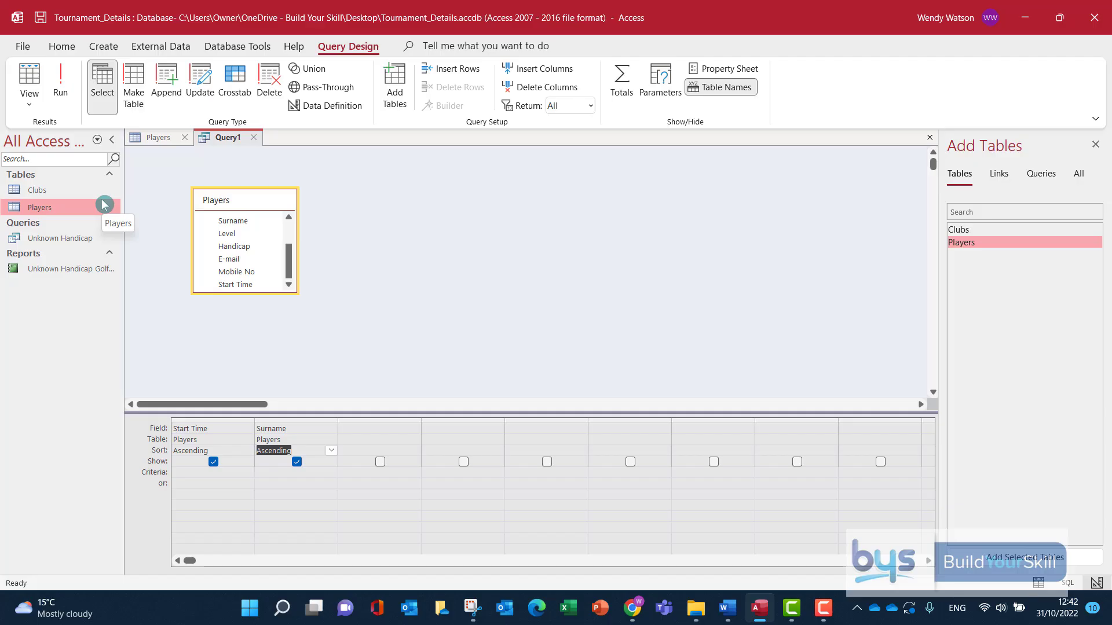
Hide Start Time and Surname from output and add the Title and First Name fields
click(726, 608)
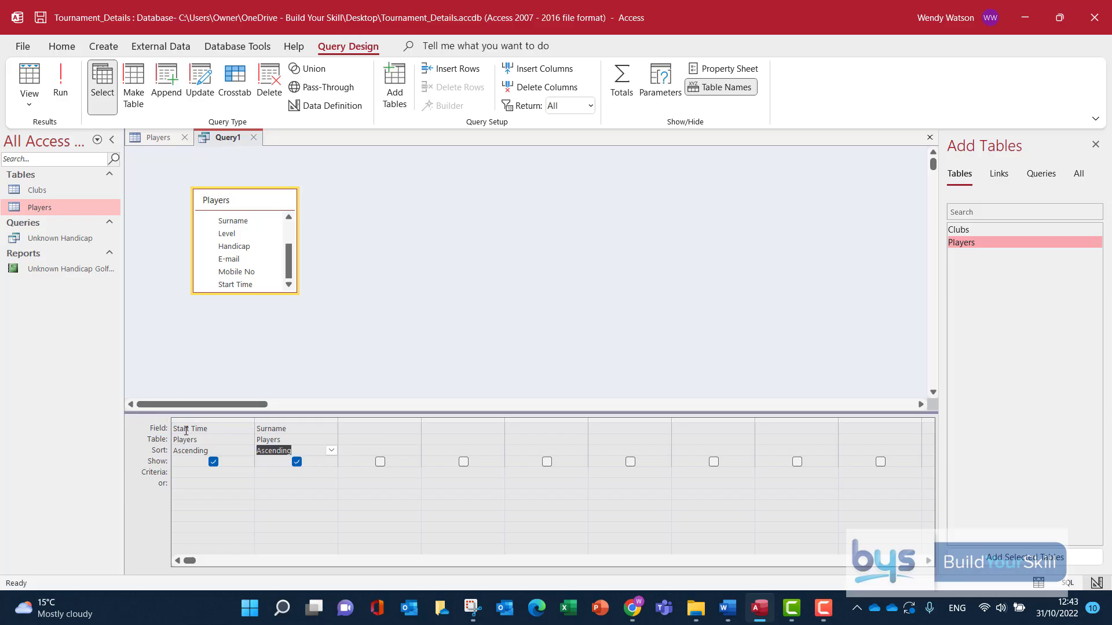
mouse_move(221, 445)
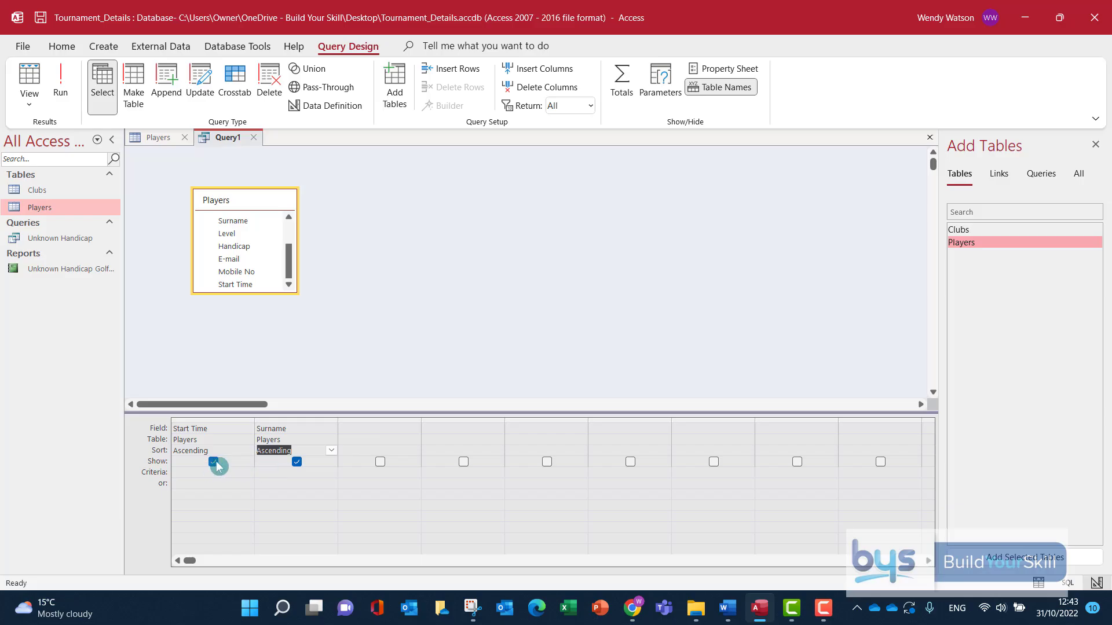
click(213, 461)
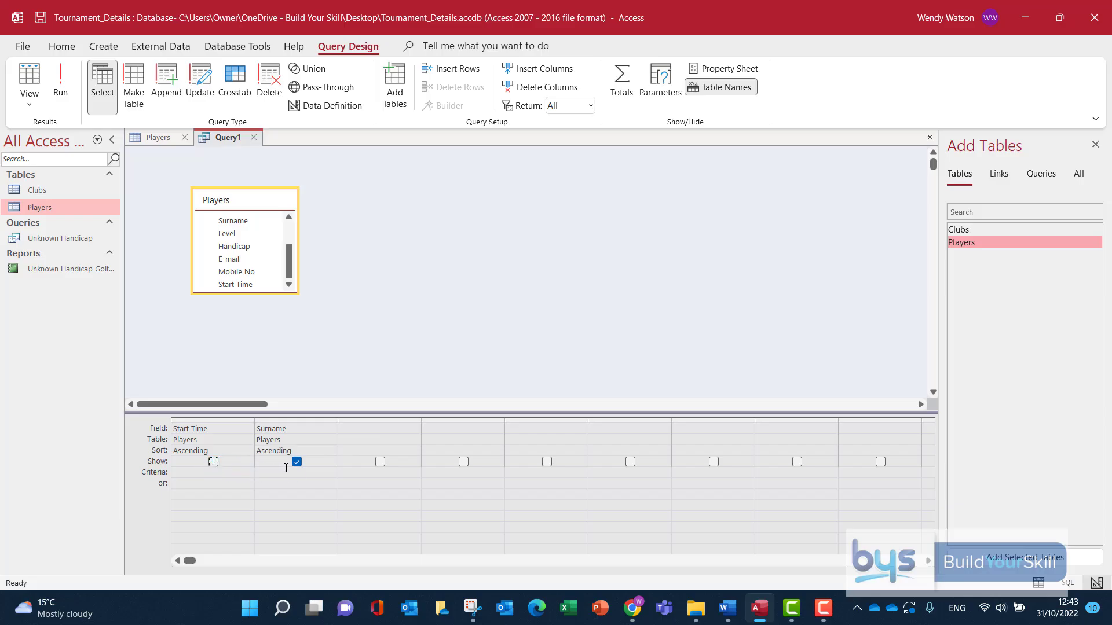
click(296, 462)
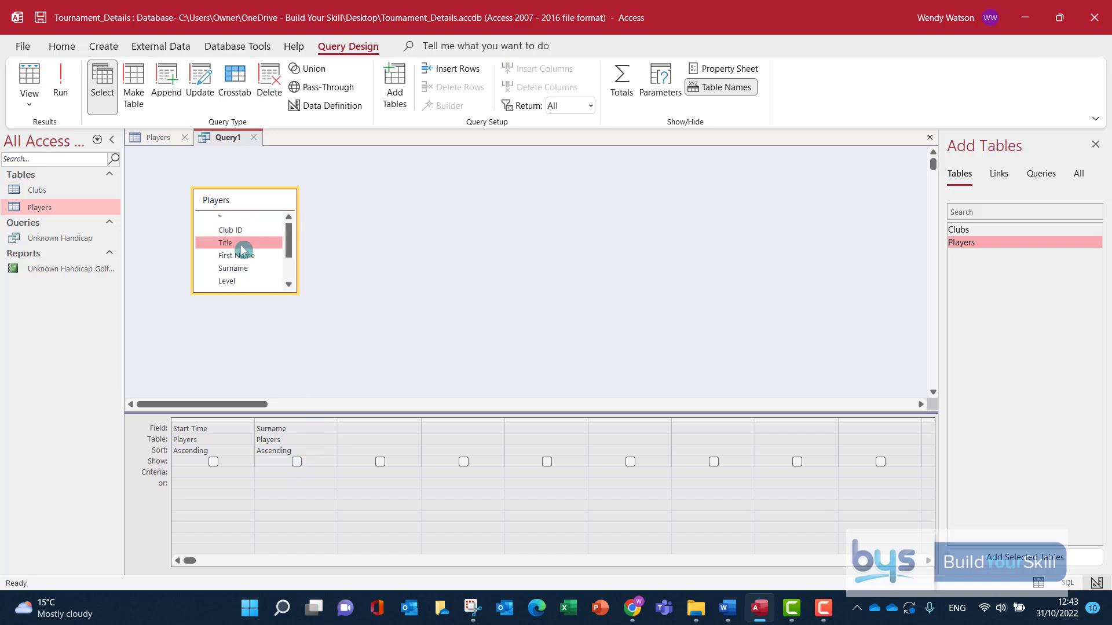
double_click(236, 256)
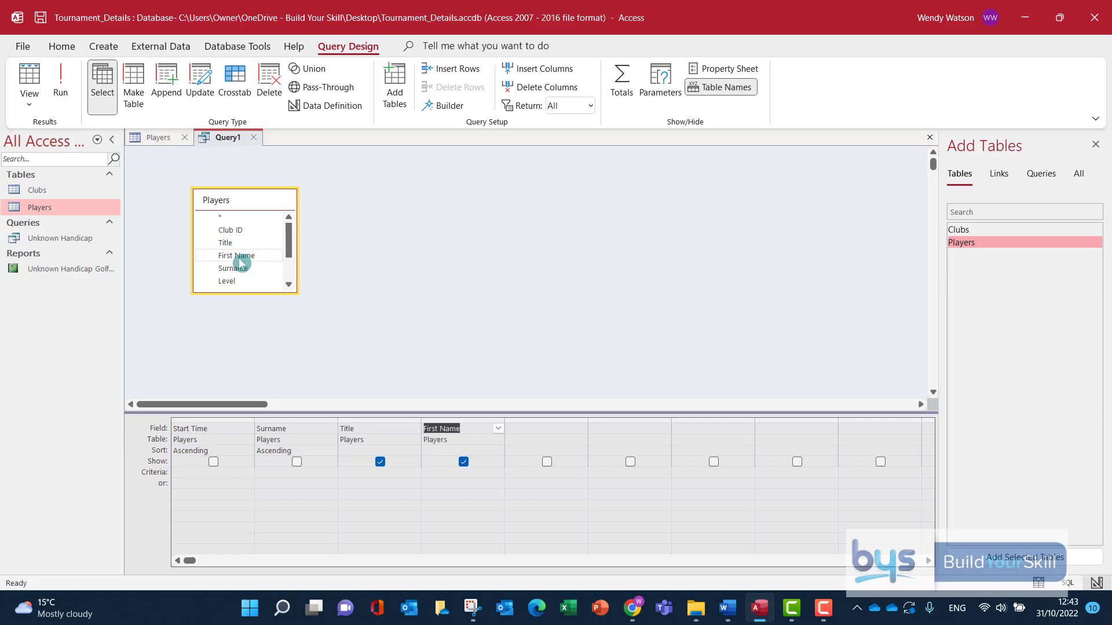
double_click(233, 253)
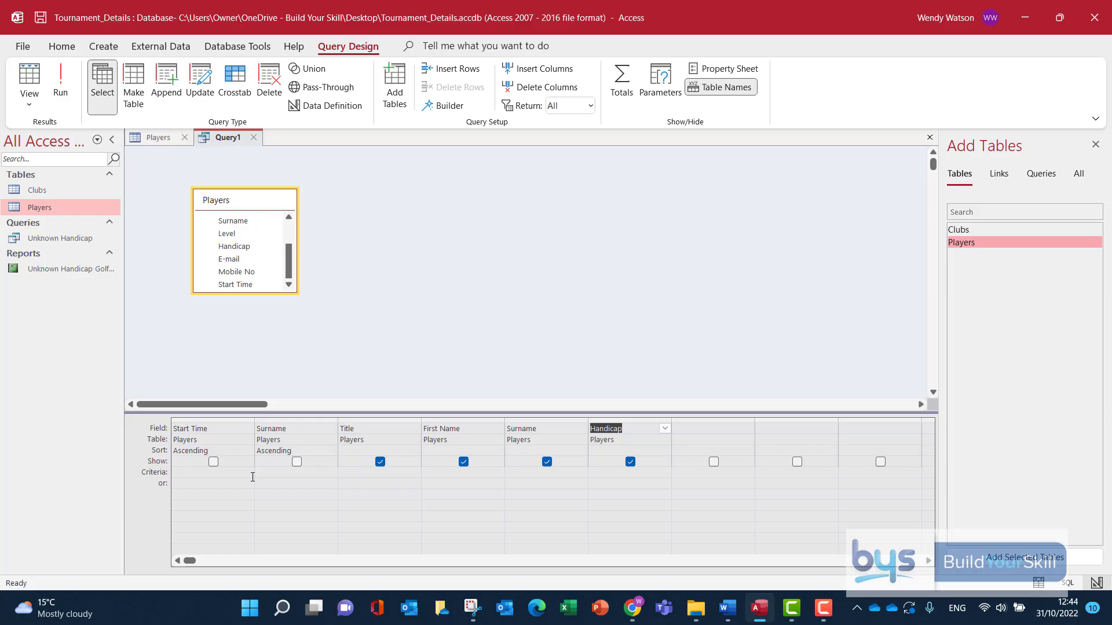
mouse_move(148, 236)
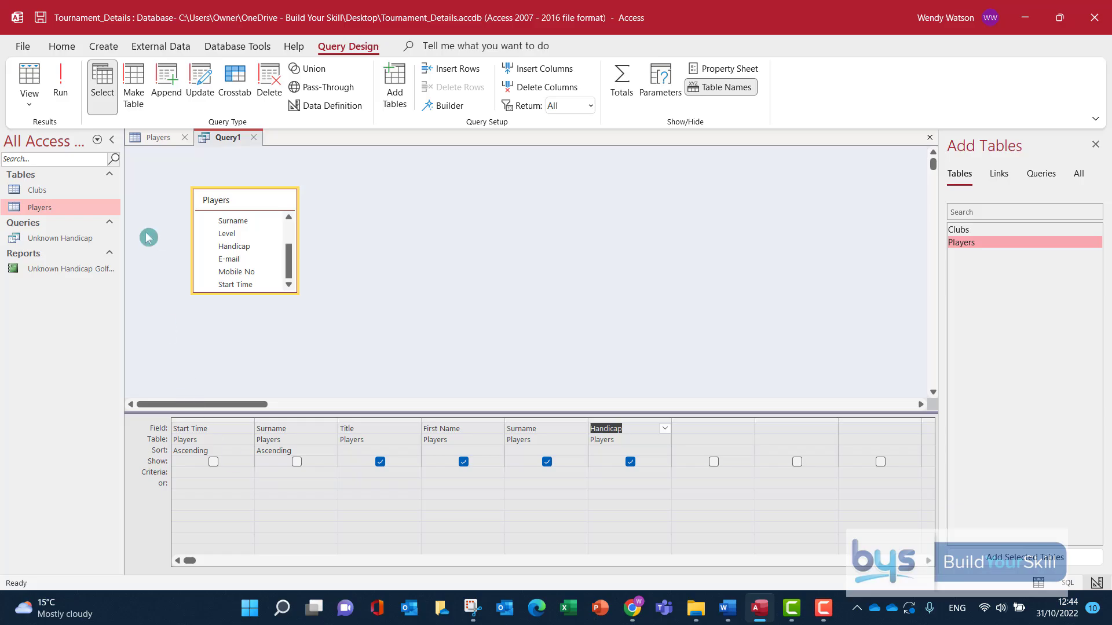
Run the query and scroll through the 35 players' results
click(60, 80)
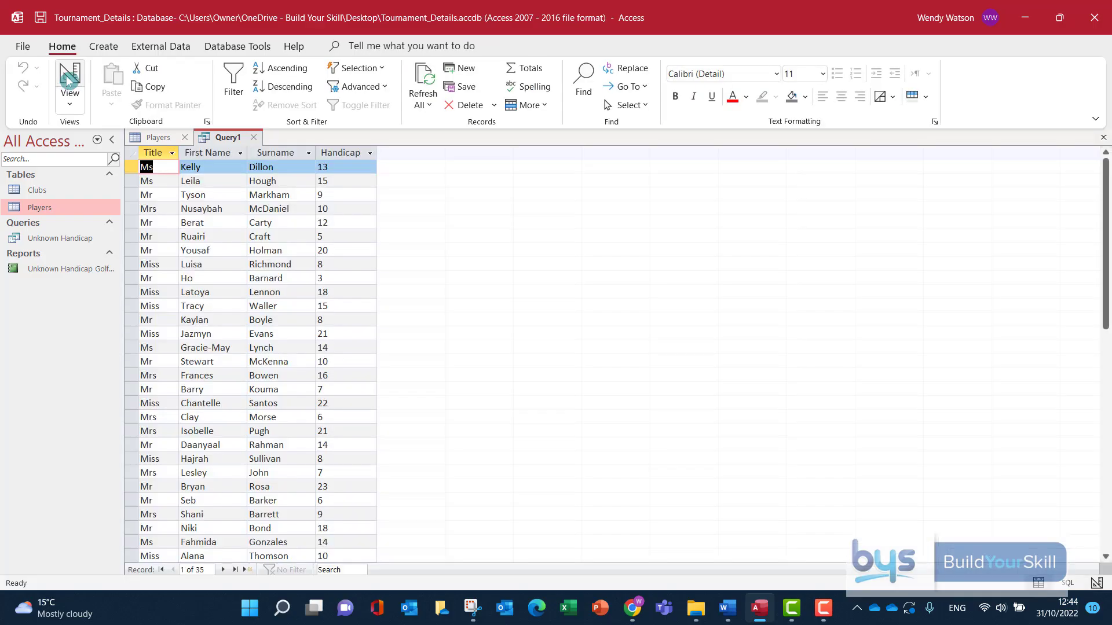
mouse_move(238, 256)
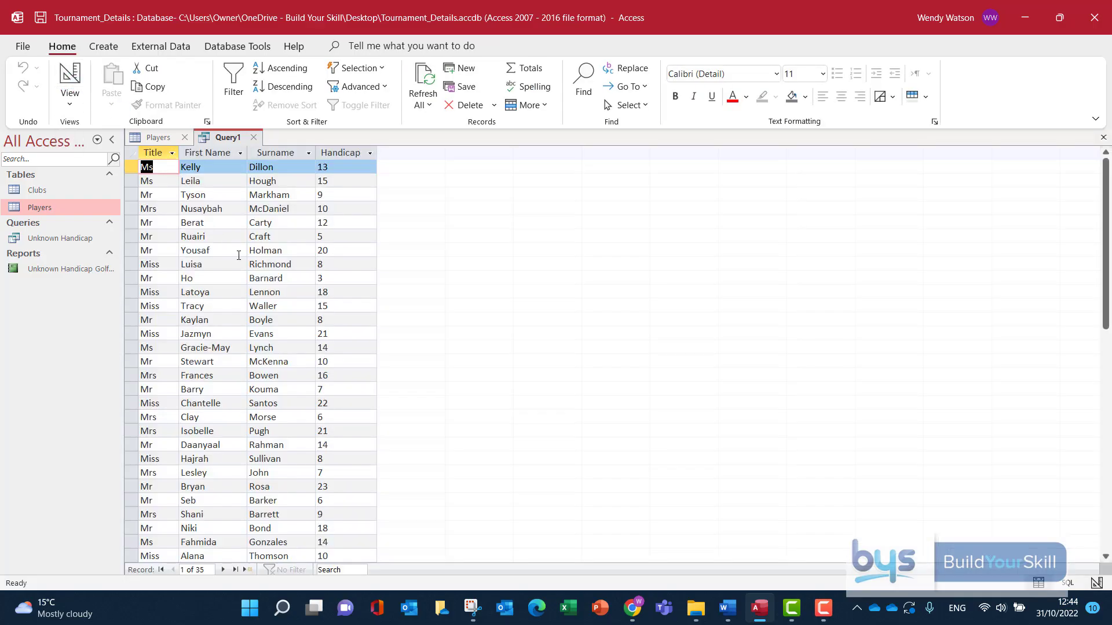
scroll(down, 3)
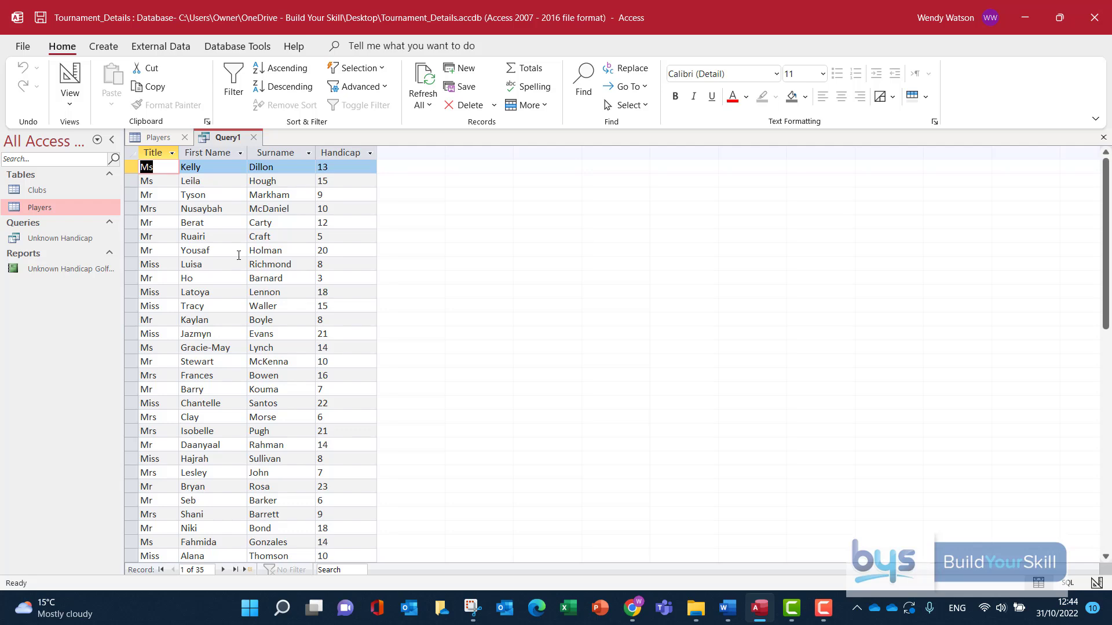
scroll(down, 3)
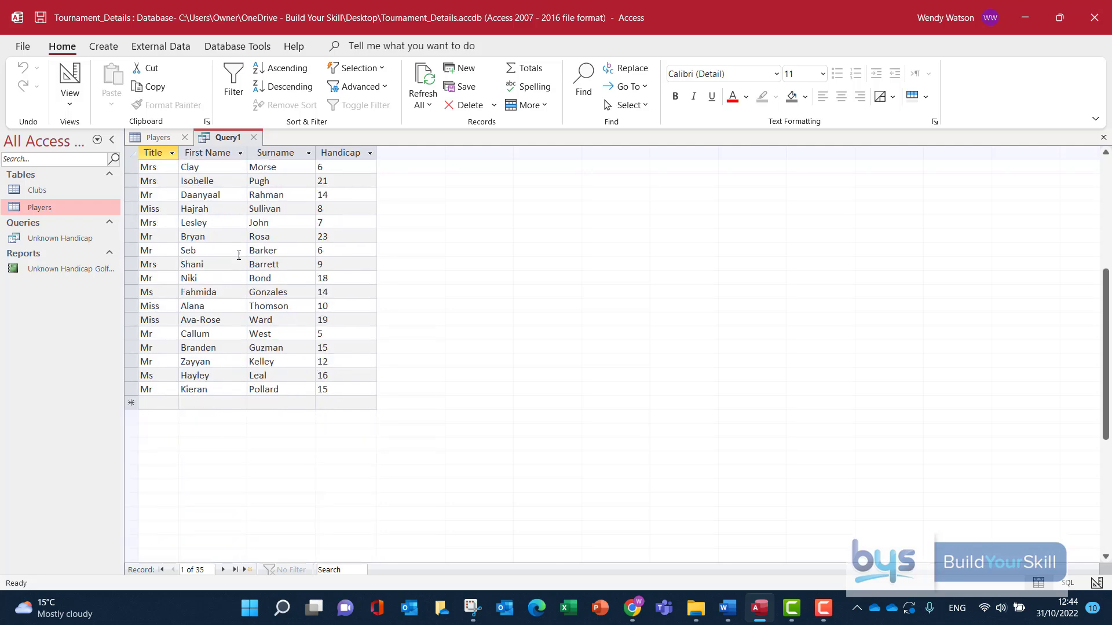
scroll(up, 3)
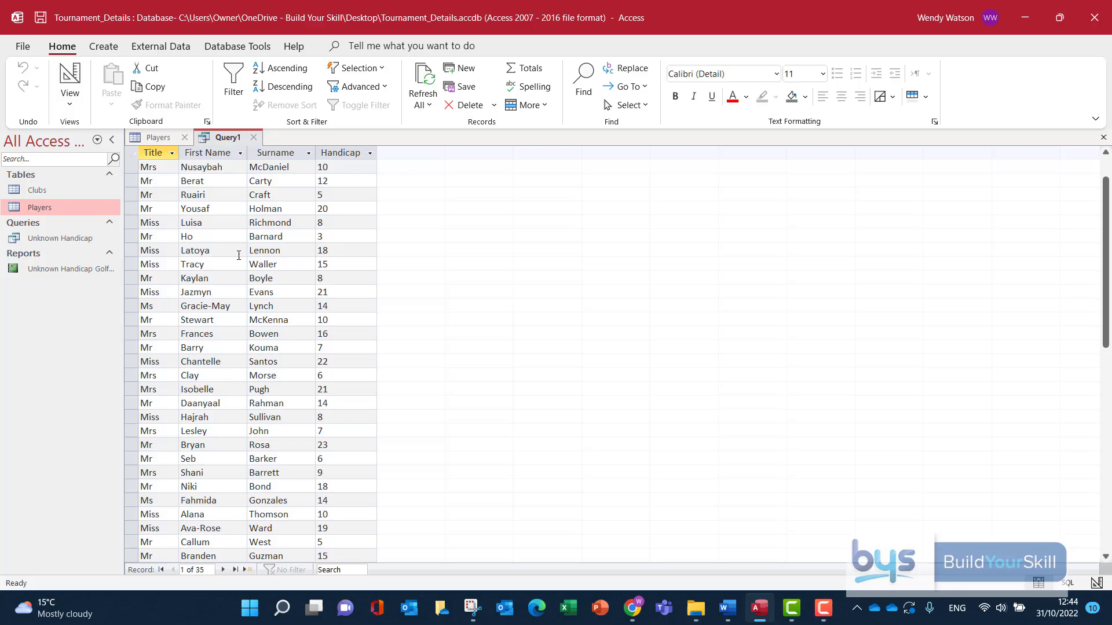
mouse_move(247, 331)
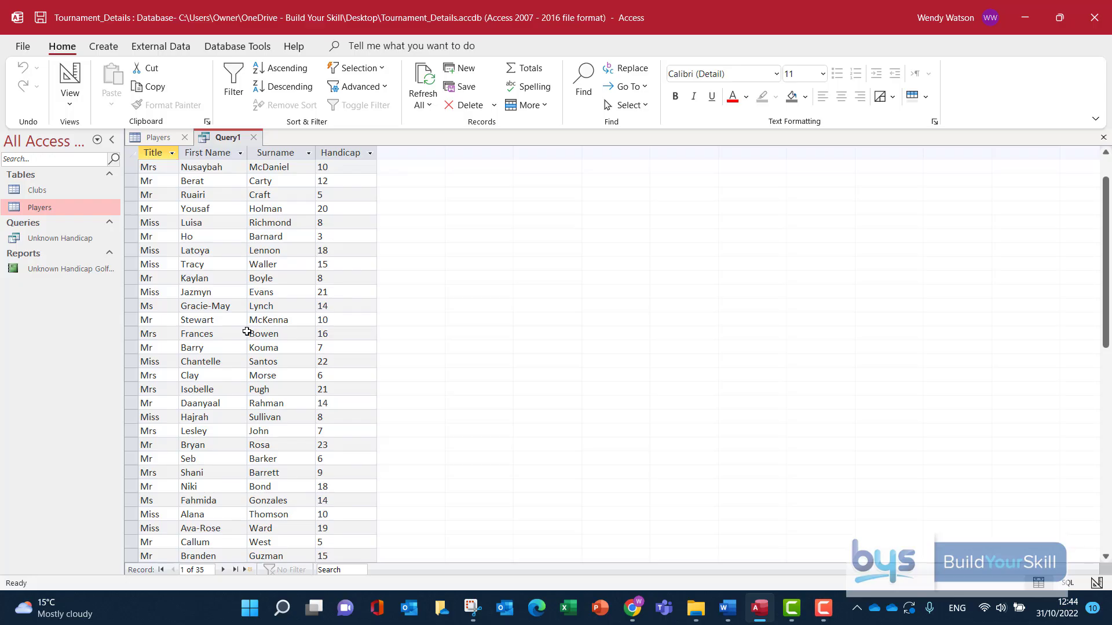
Preview the 35-player query results as a single printed portrait page
click(22, 46)
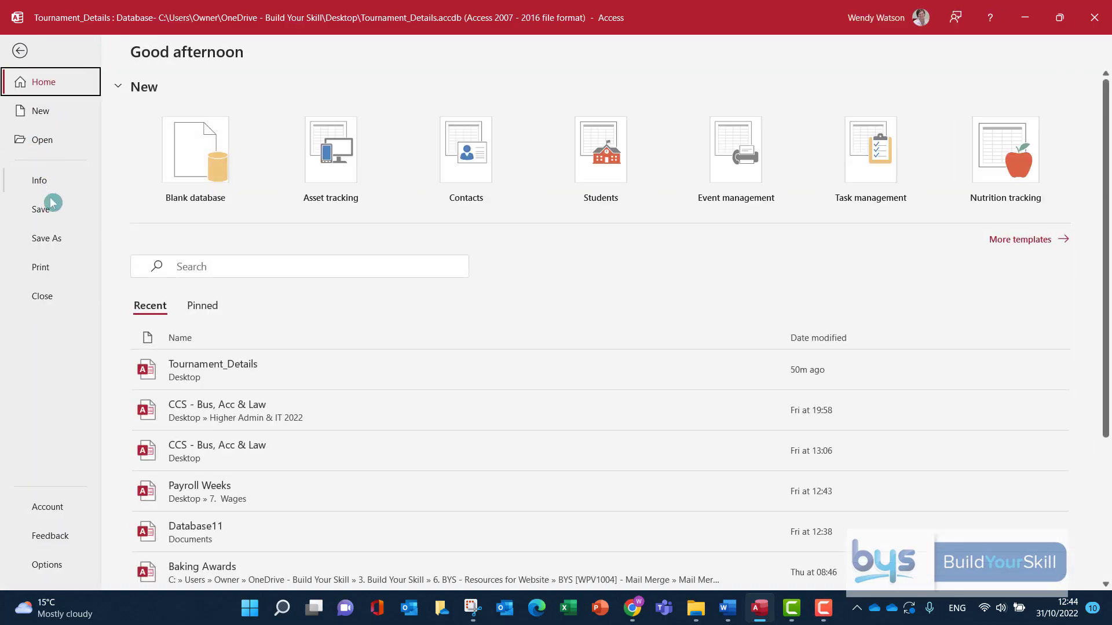
click(41, 268)
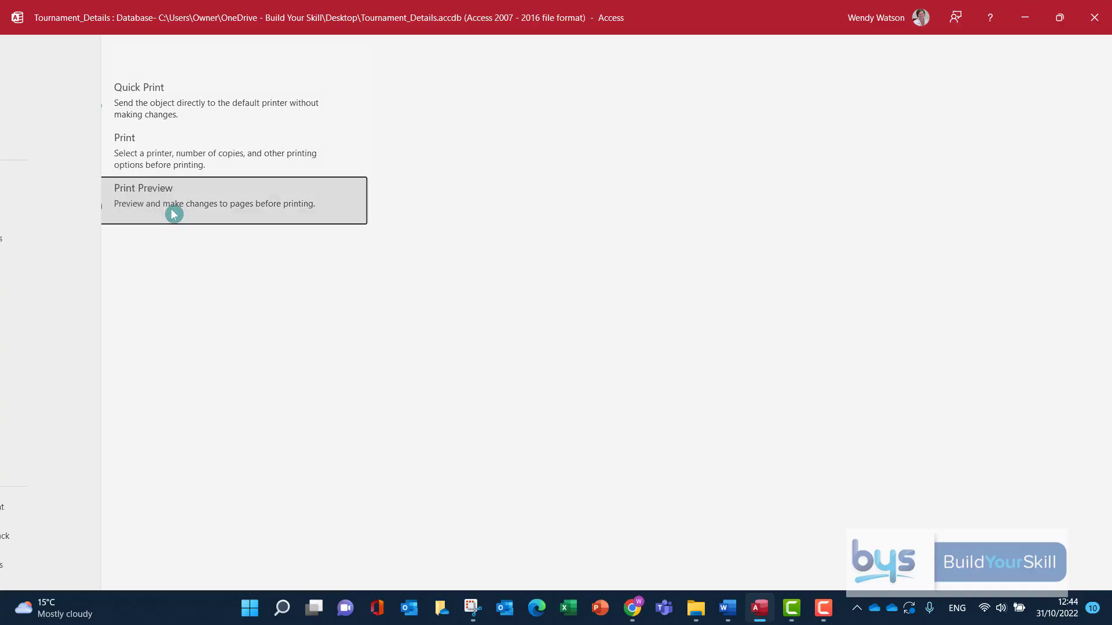
click(143, 187)
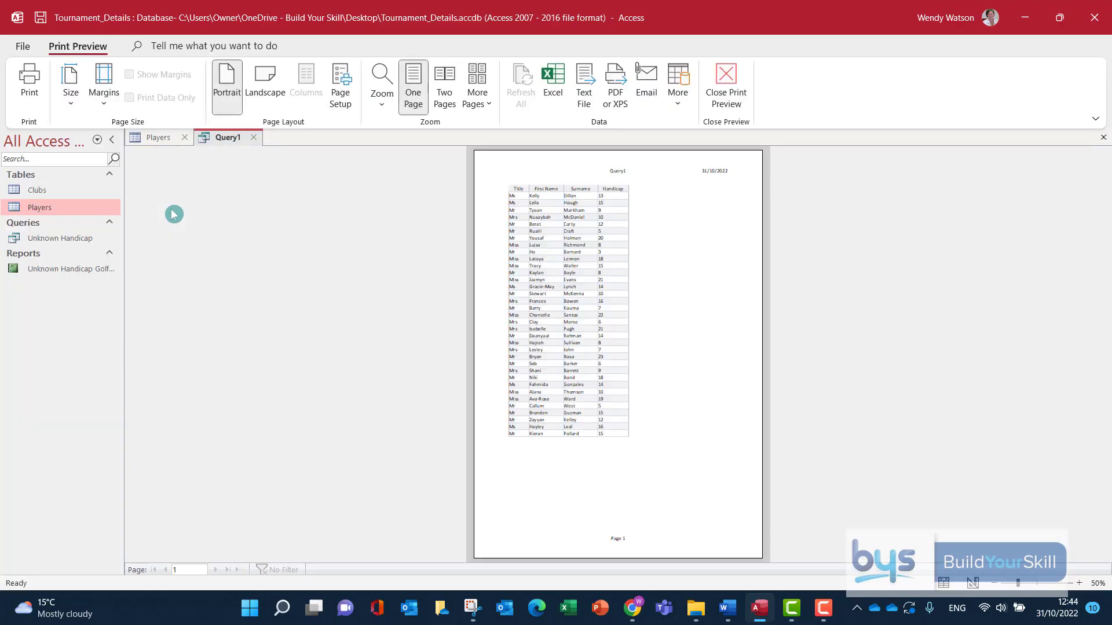
mouse_move(605, 178)
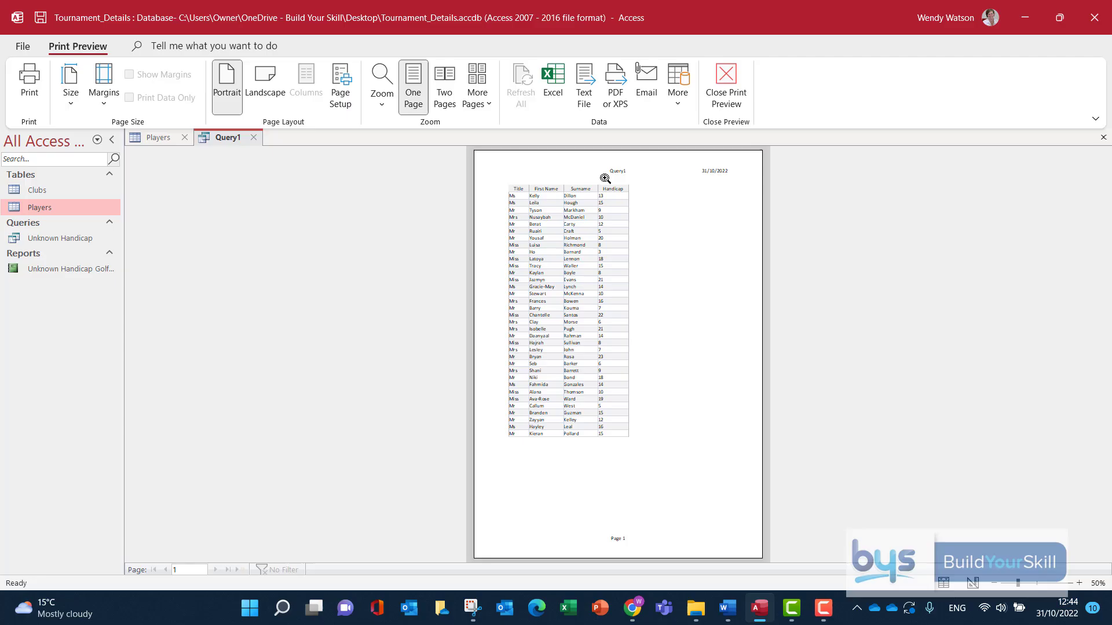
mouse_move(499, 185)
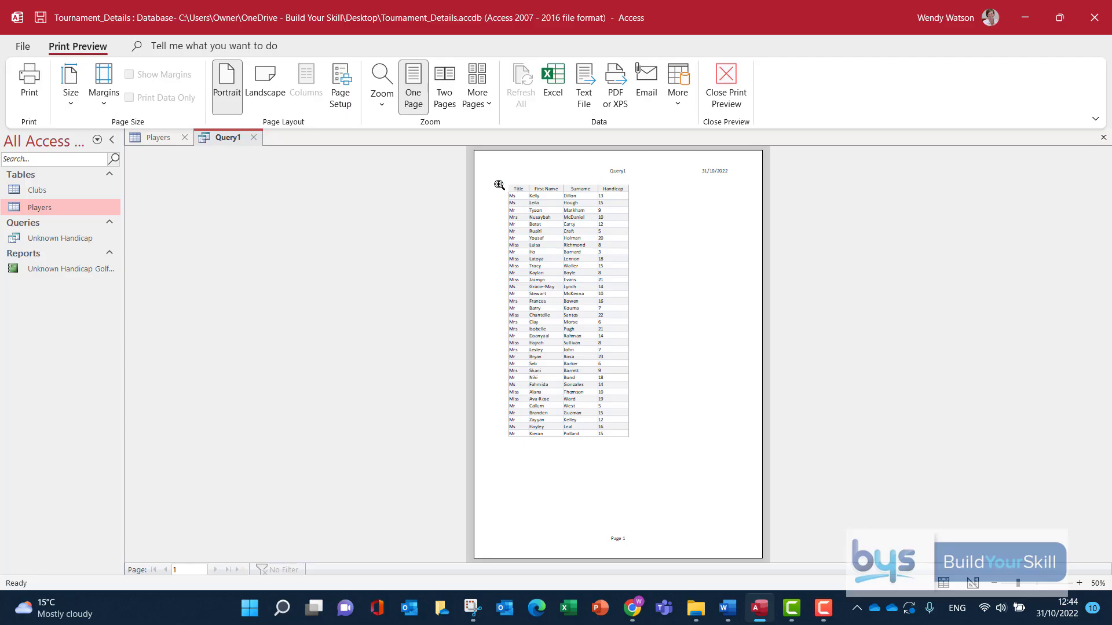
mouse_move(509, 281)
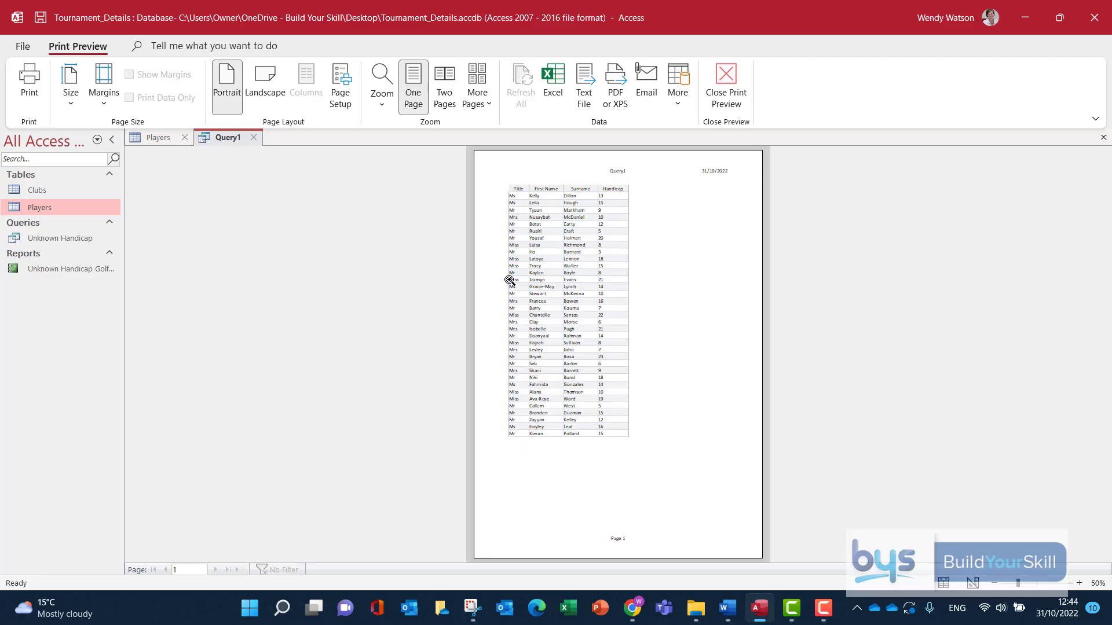
mouse_move(613, 198)
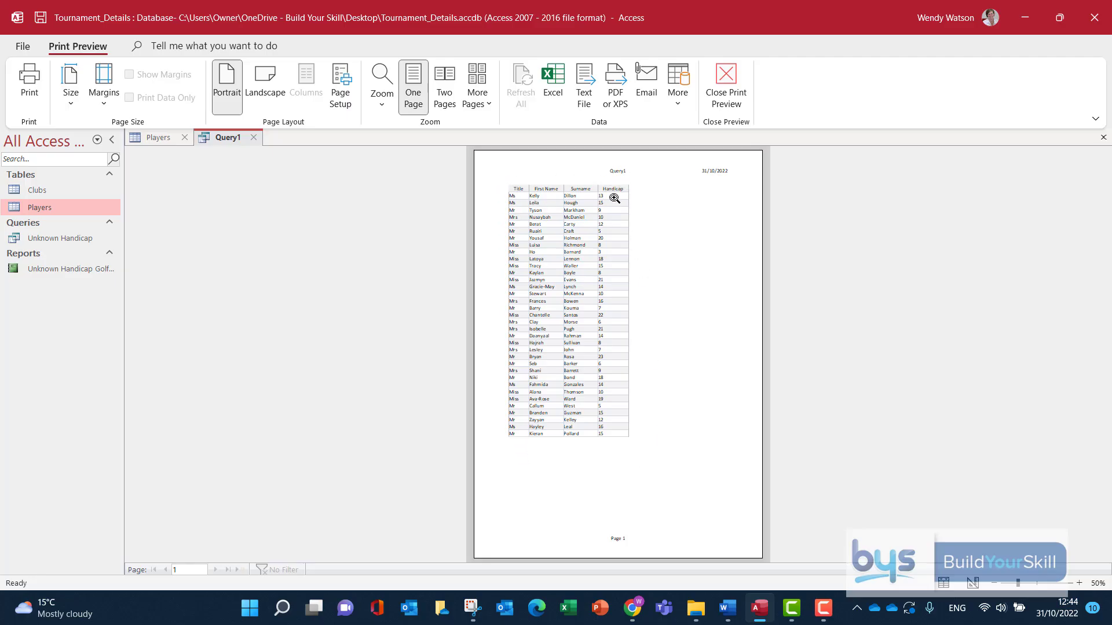